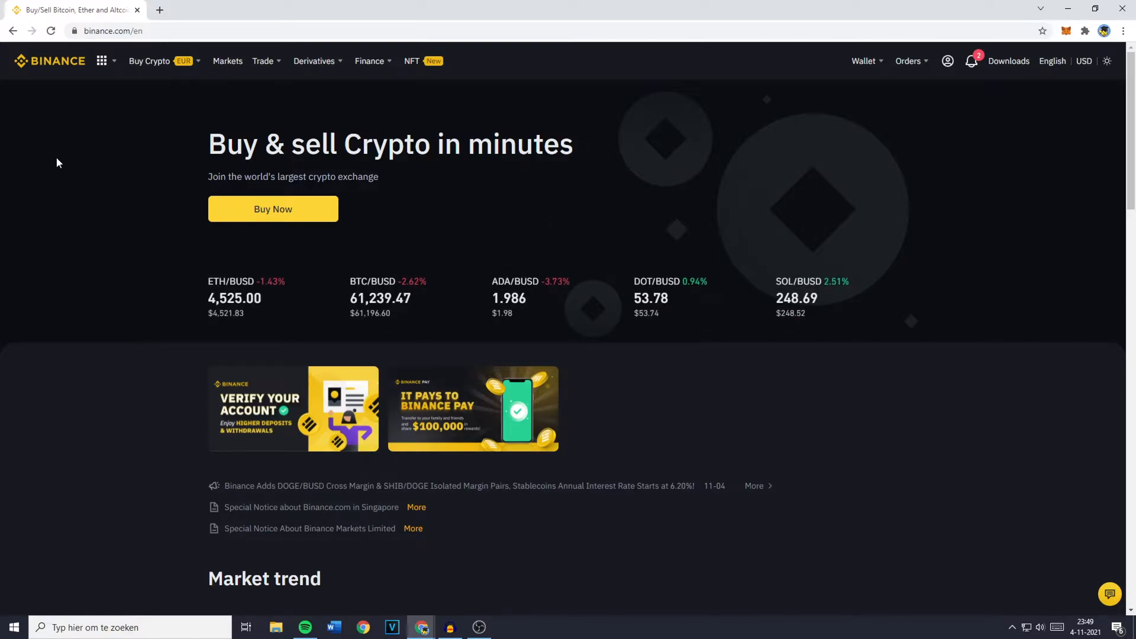
pyautogui.moveTo(63, 190)
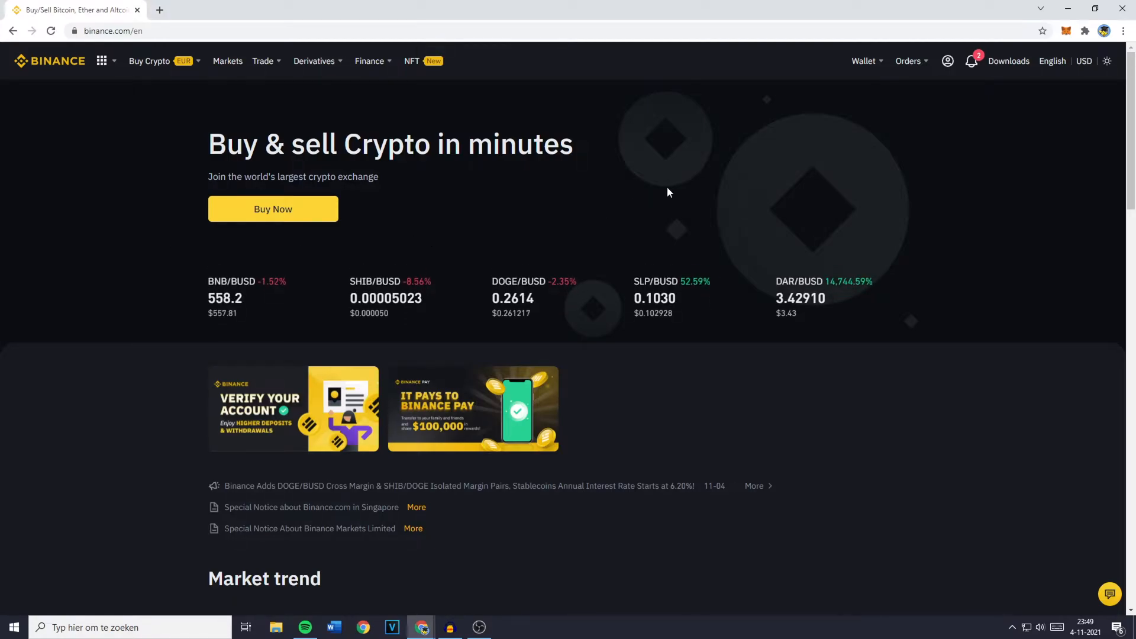
# - Expand the Wallet menu to list Fiat and Spot, Margin and Funding Wallet
pyautogui.click(863, 60)
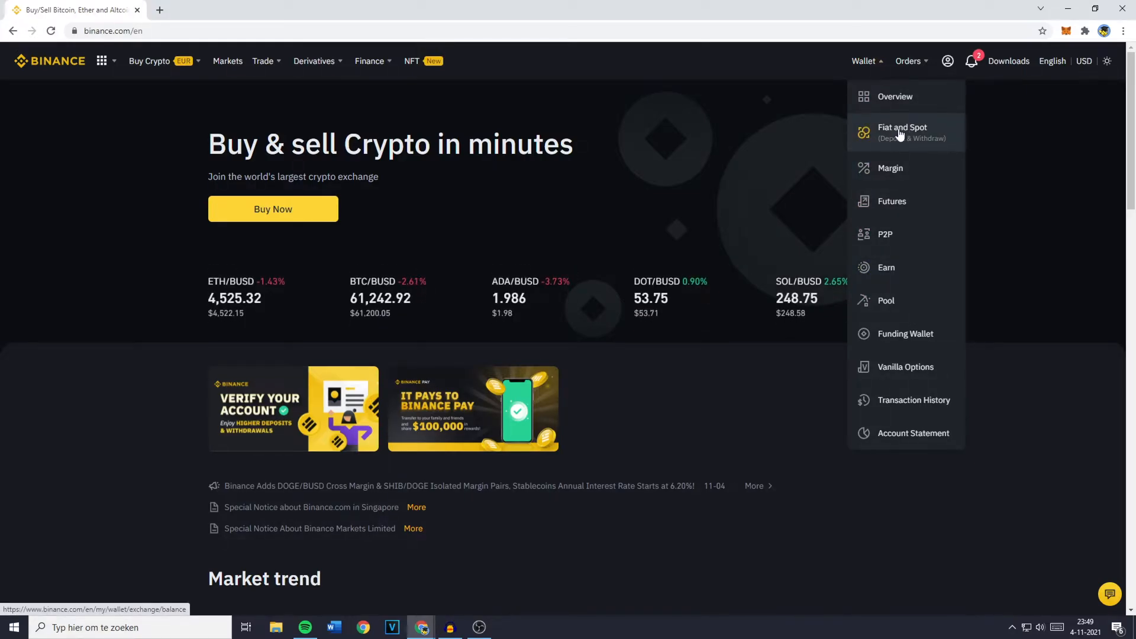
pyautogui.moveTo(891, 147)
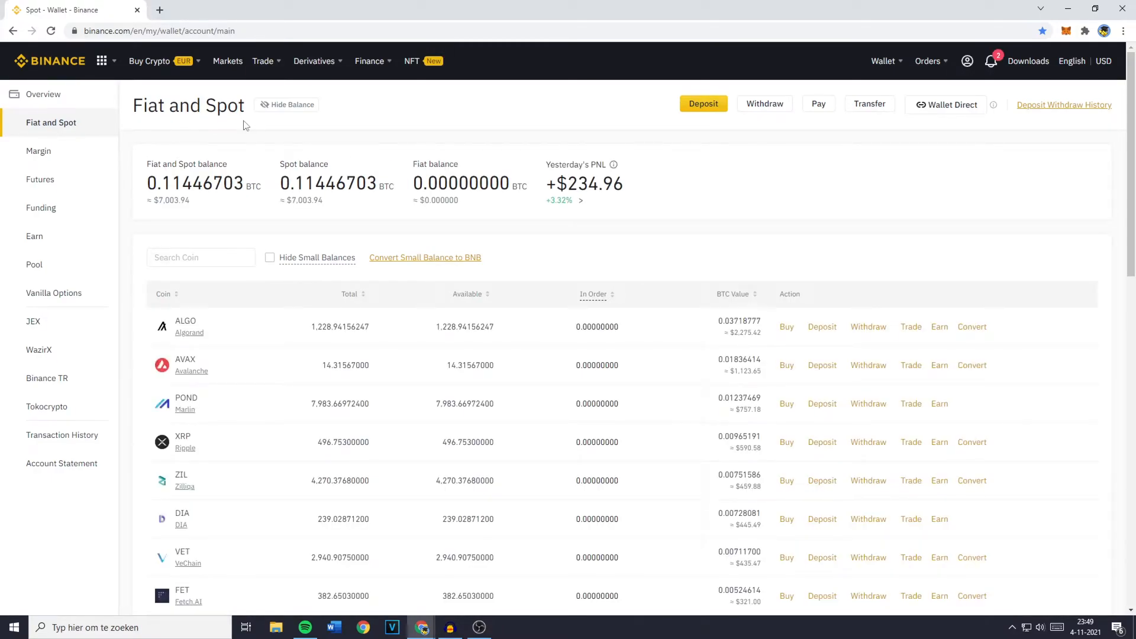
pyautogui.moveTo(148, 162)
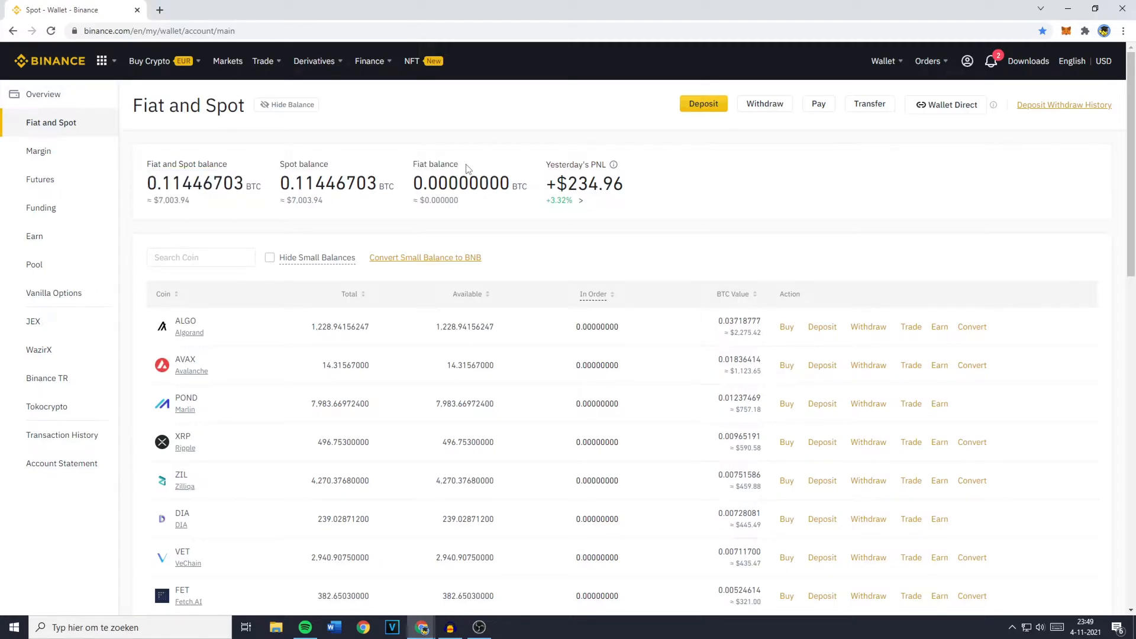
pyautogui.scroll(-3)
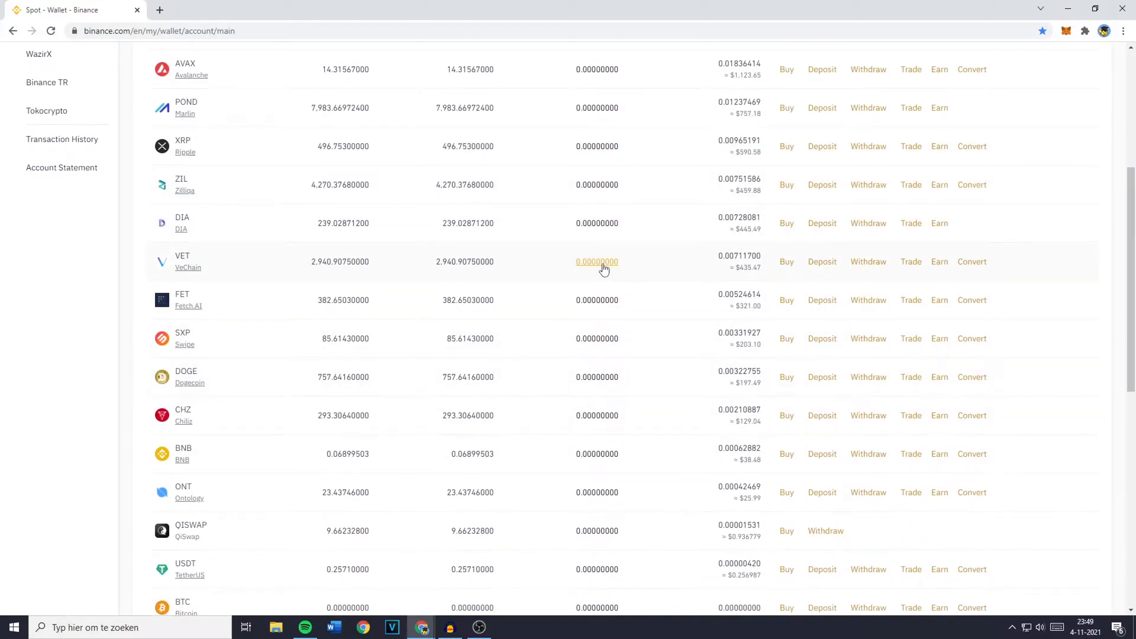
pyautogui.scroll(-3)
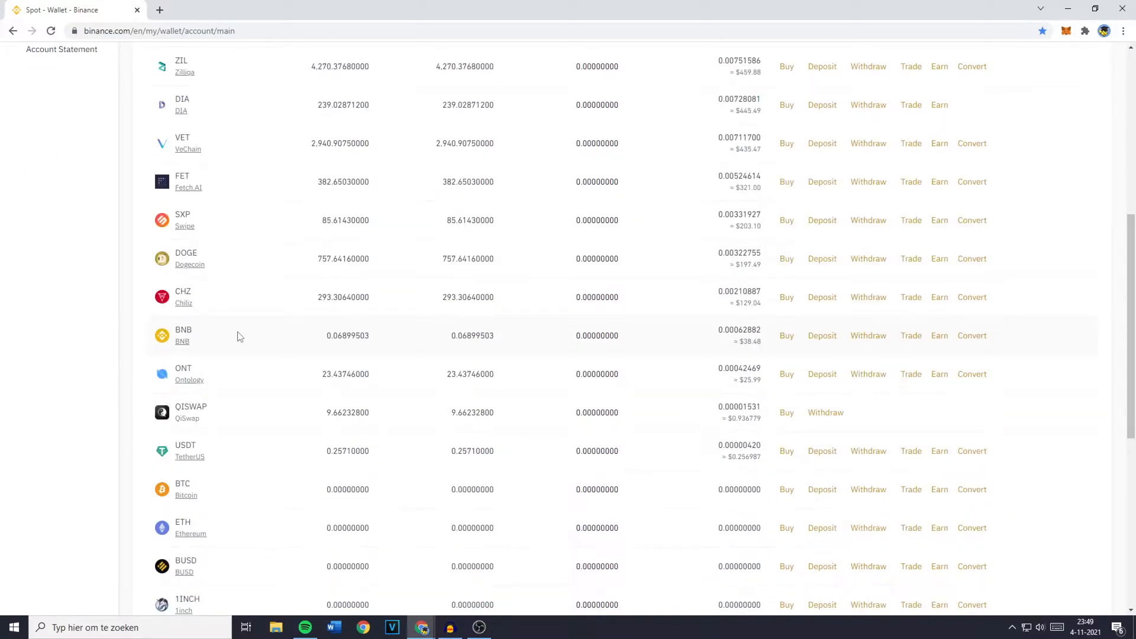
pyautogui.moveTo(256, 346)
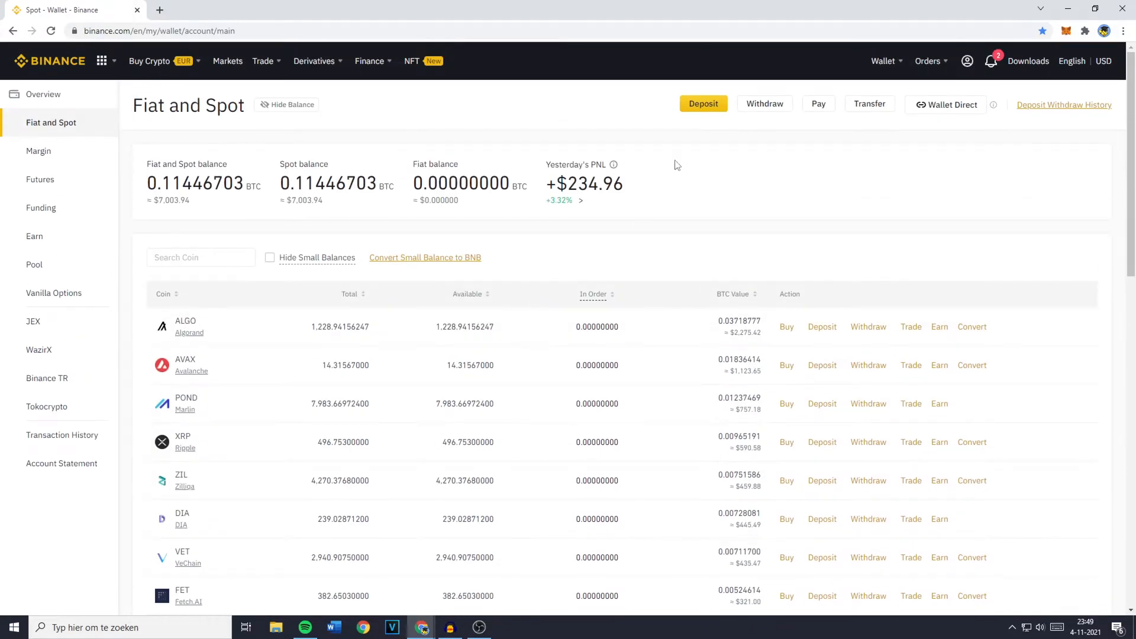
# - Open the crypto deposit page, briefly visiting and closing the fiat deposit tab
pyautogui.click(704, 104)
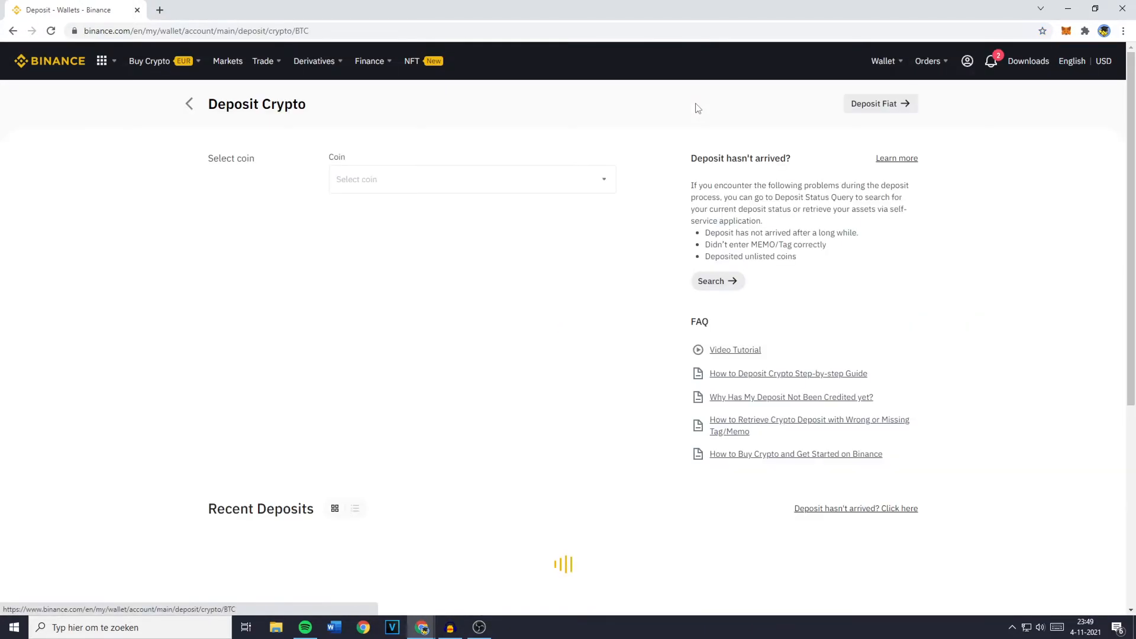
pyautogui.click(472, 179)
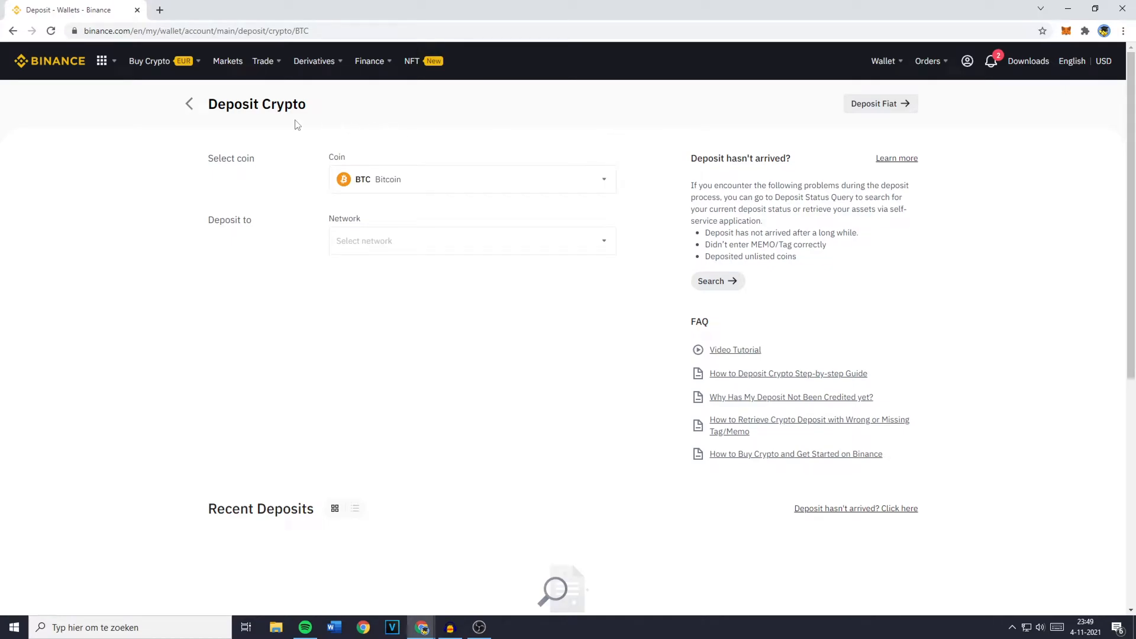
pyautogui.click(880, 104)
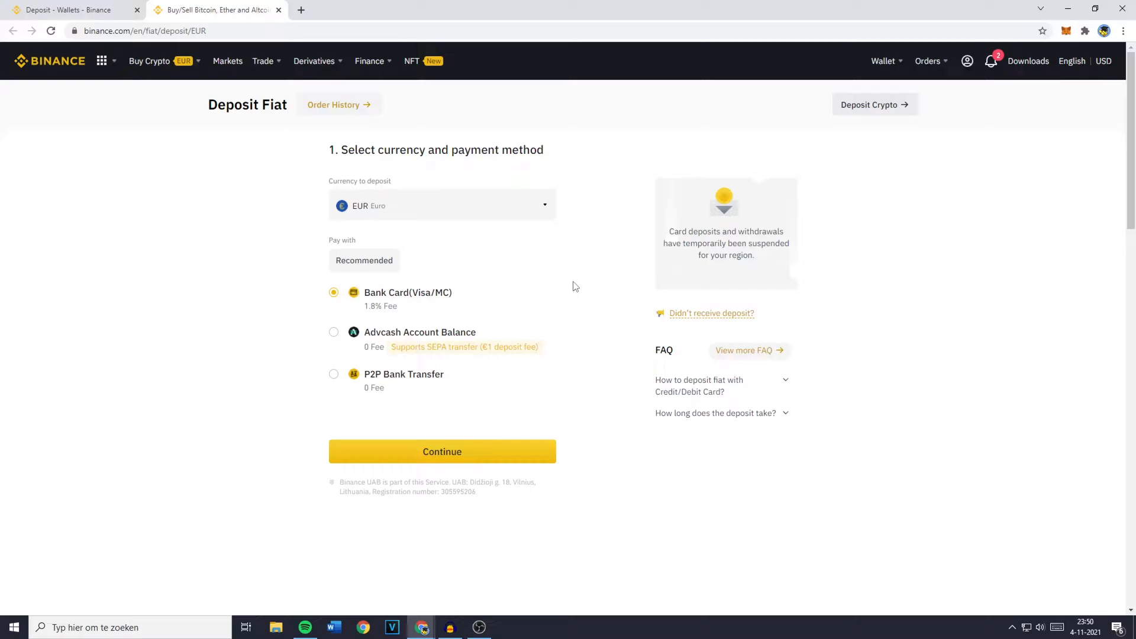
pyautogui.moveTo(726, 219)
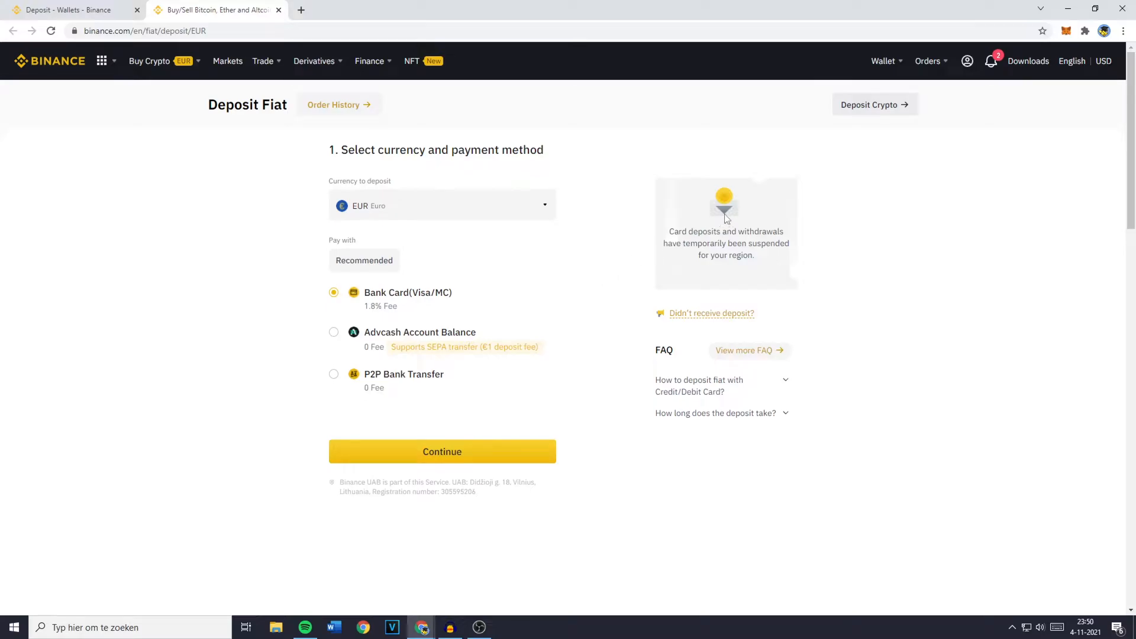
pyautogui.click(876, 105)
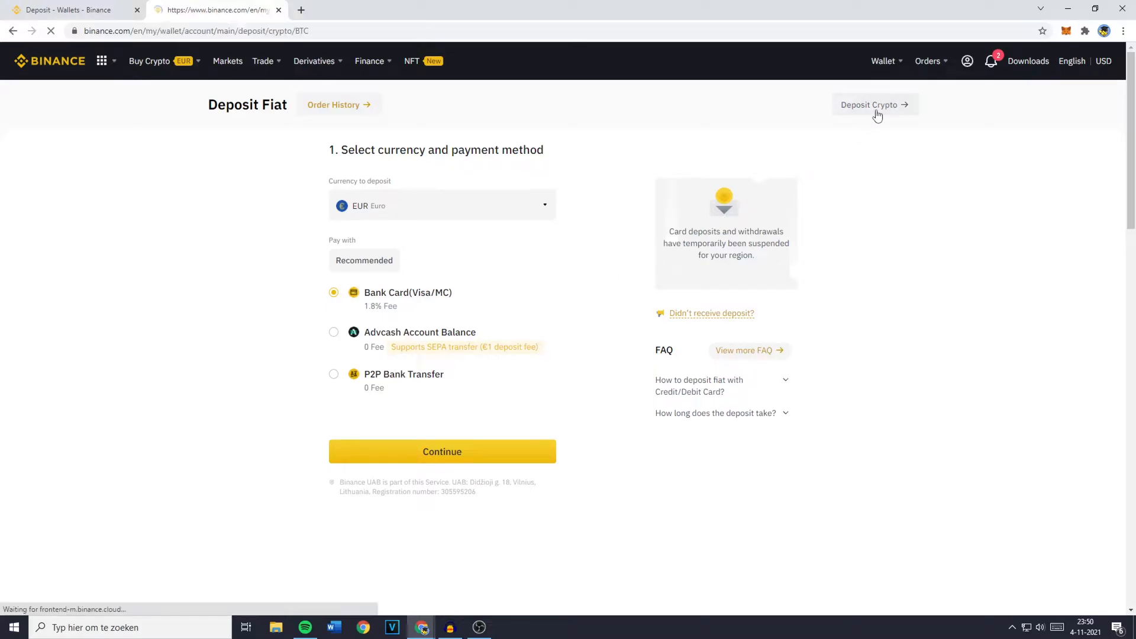
pyautogui.click(875, 105)
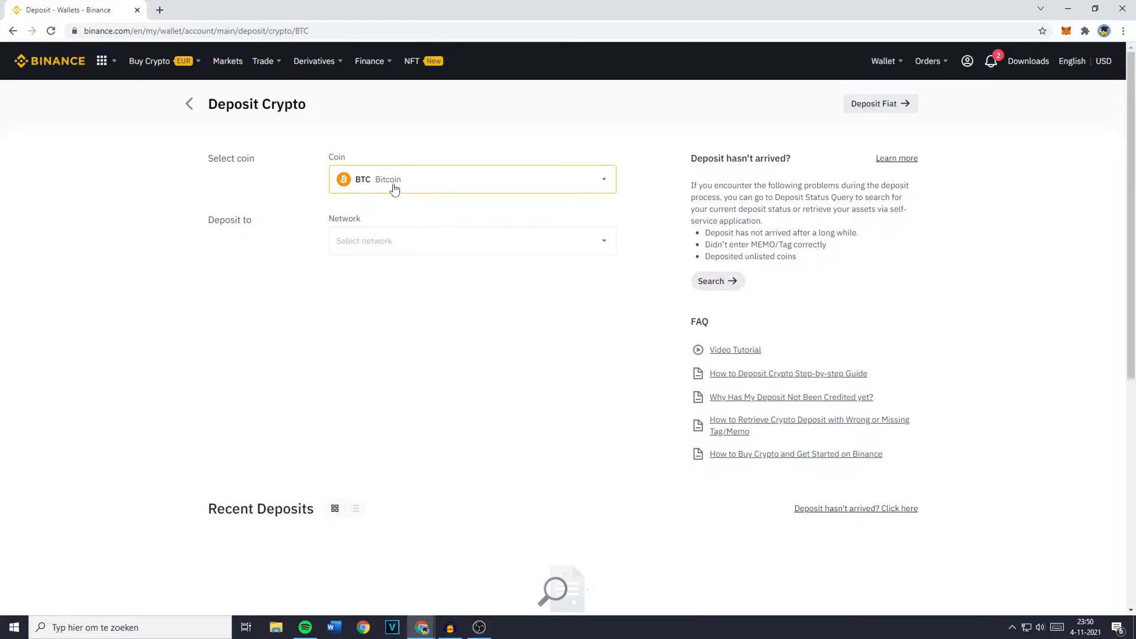
# - Select BNB as the deposit coin on the BSC Binance Smart Chain (BEP20) network
pyautogui.click(471, 179)
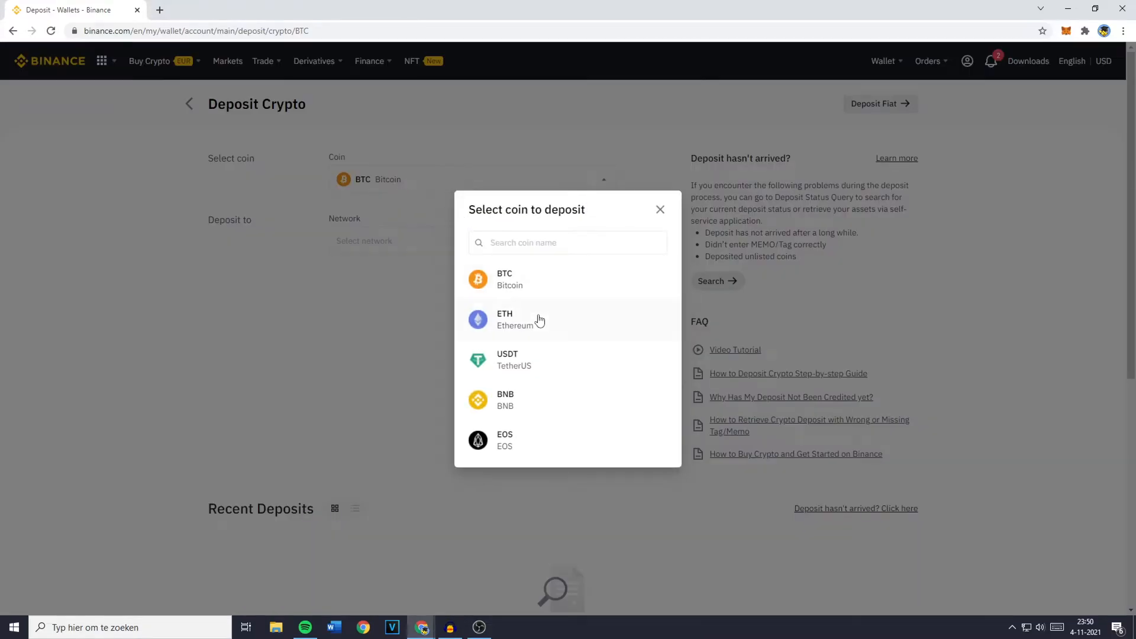
pyautogui.click(505, 400)
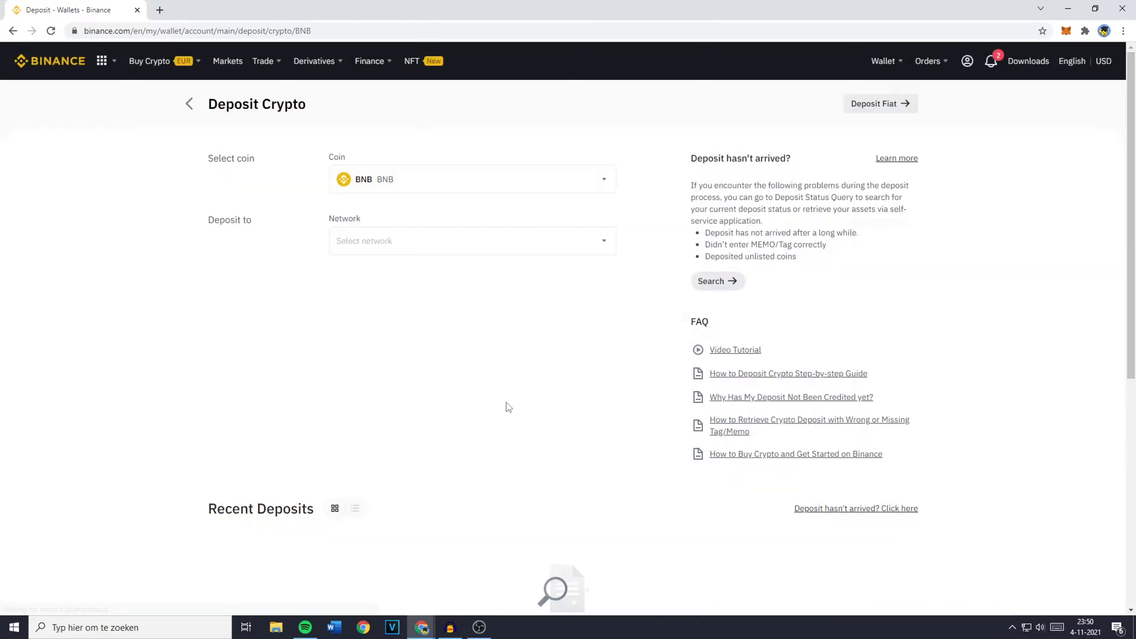
pyautogui.moveTo(260, 232)
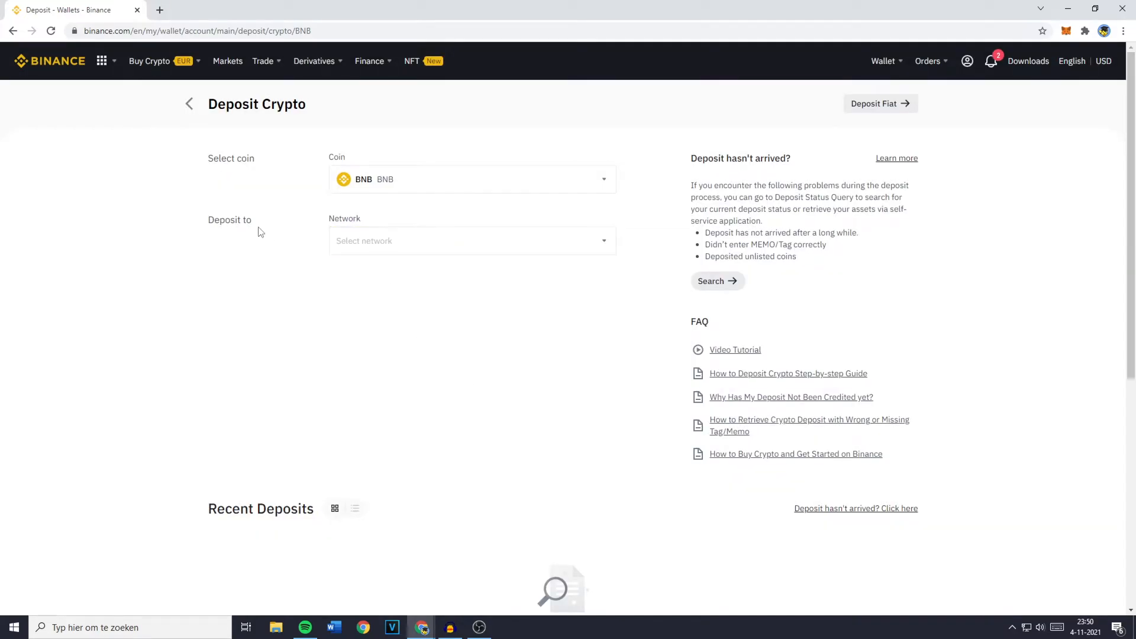
pyautogui.moveTo(252, 223)
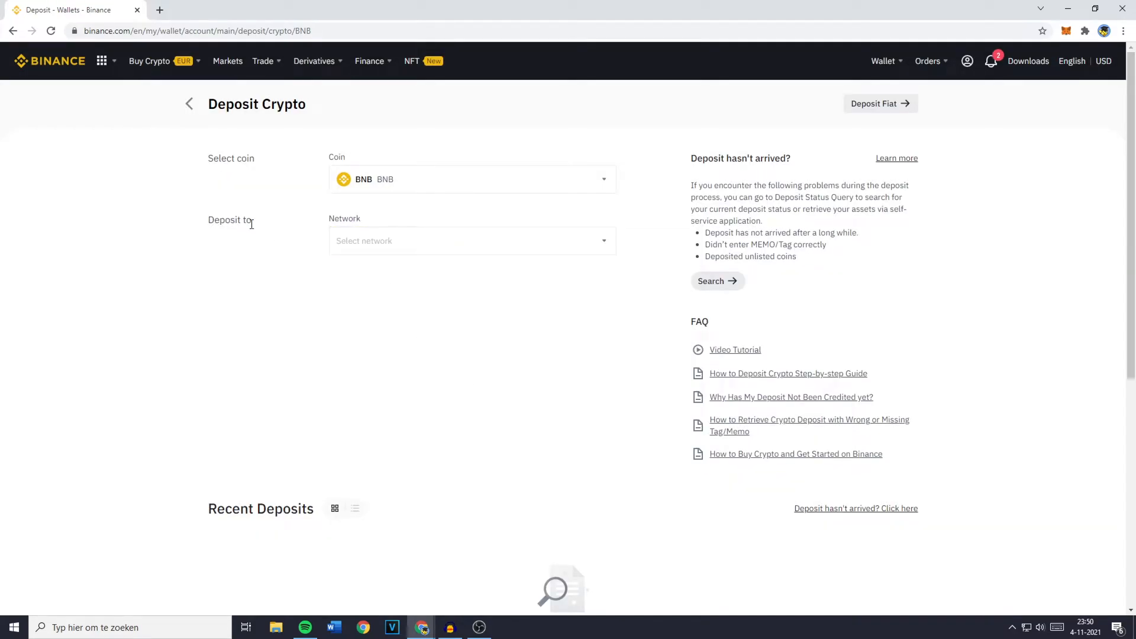
pyautogui.click(472, 241)
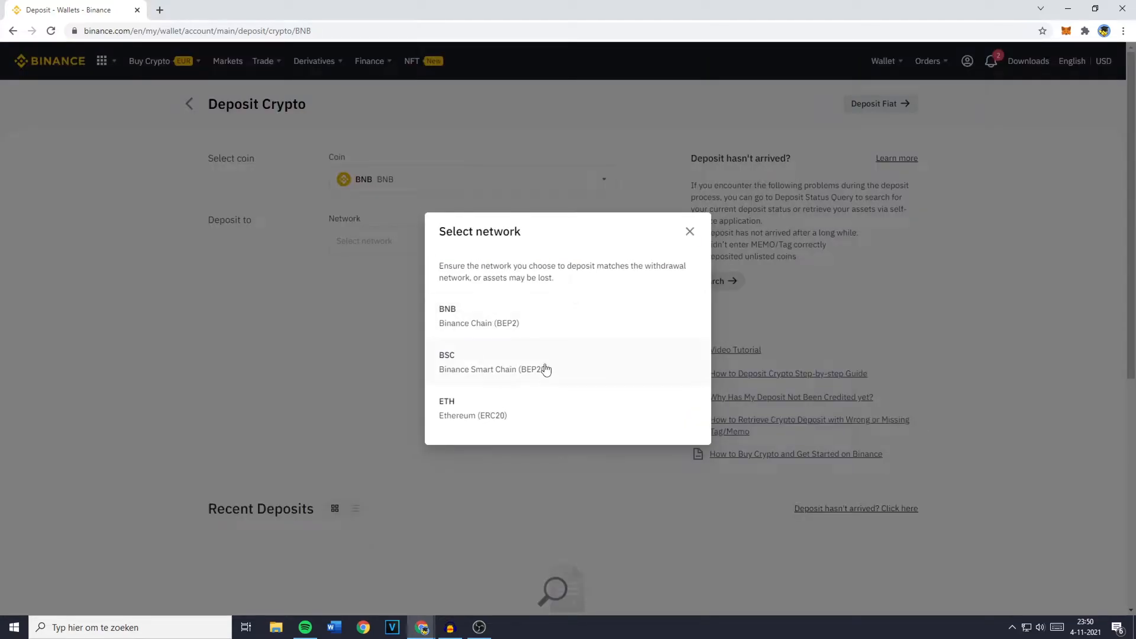
pyautogui.click(493, 362)
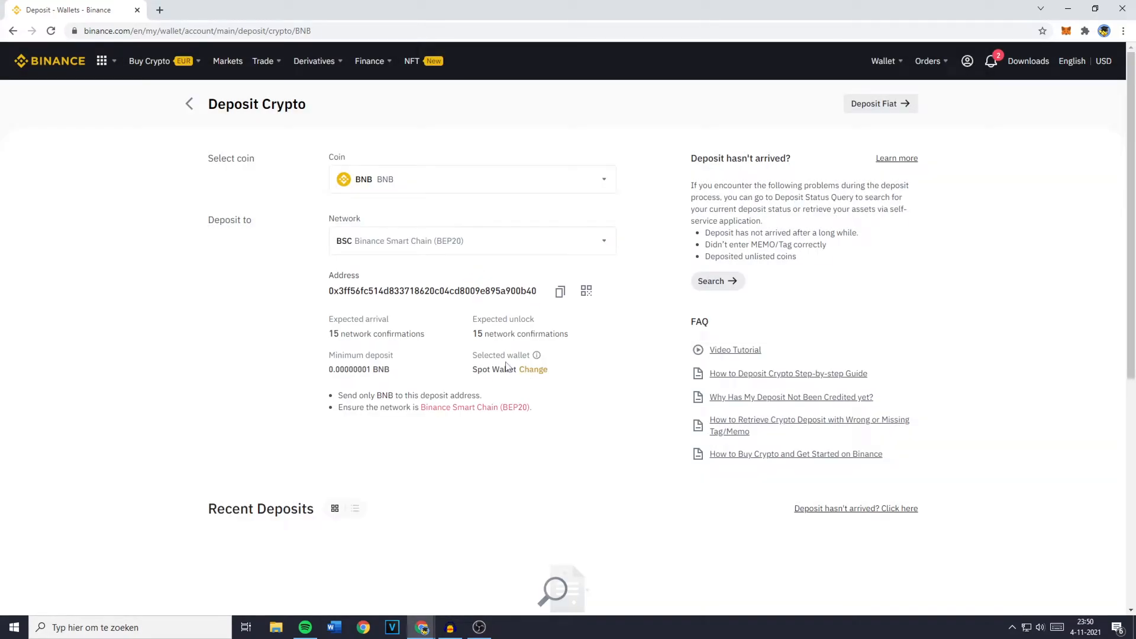
pyautogui.moveTo(468, 362)
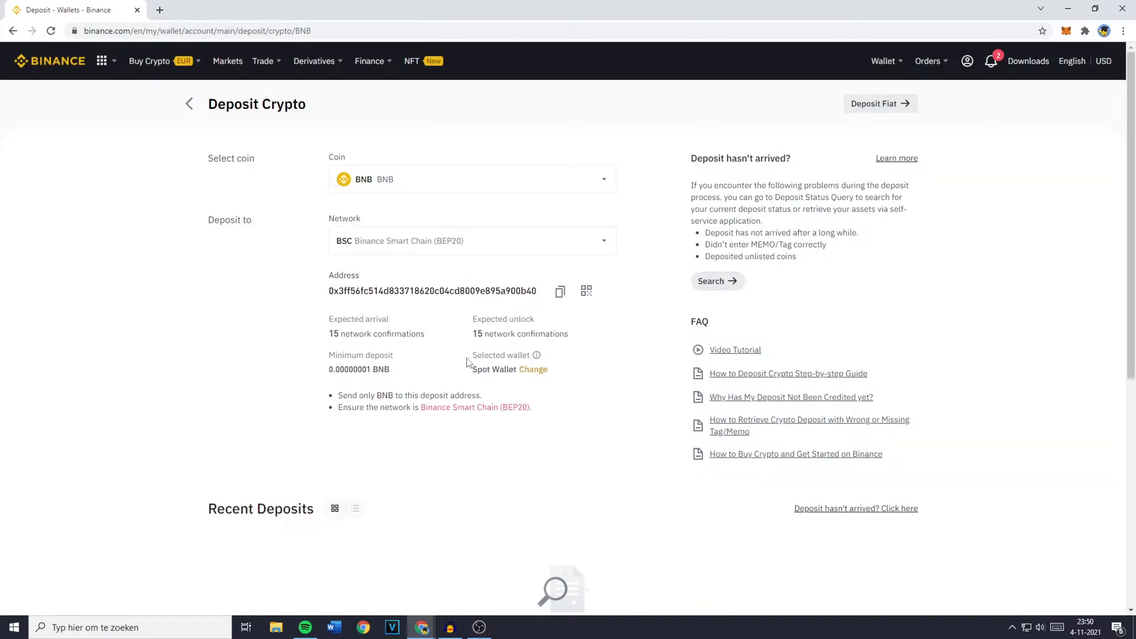
# - Open the MetaMask popup and Account 1's three-dot options menu
pyautogui.click(472, 179)
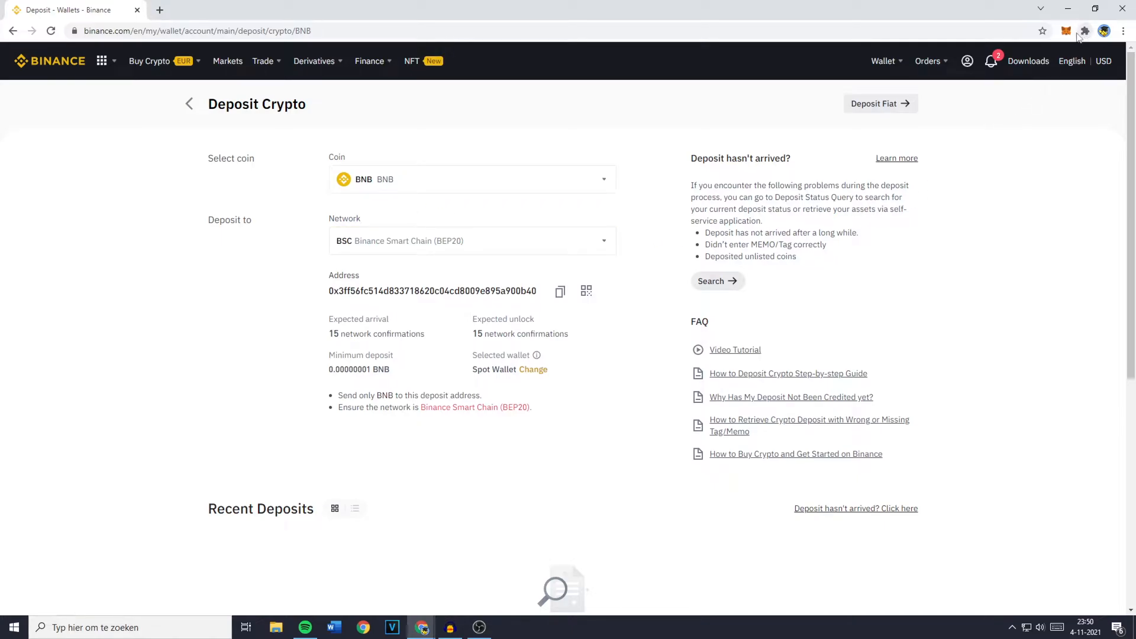
pyautogui.click(1066, 31)
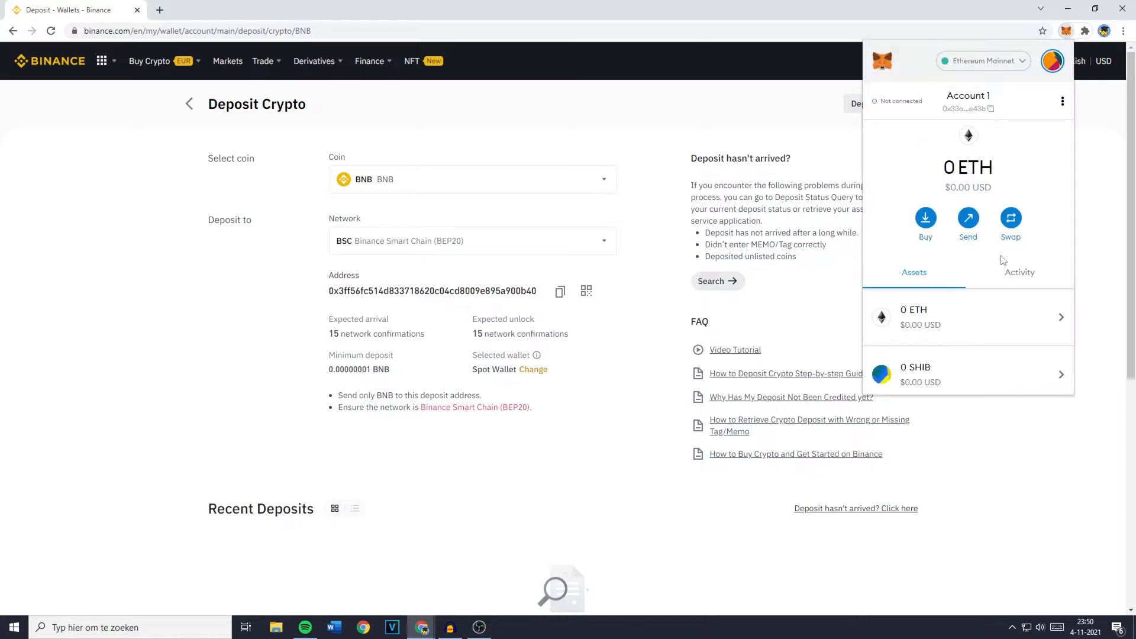
pyautogui.moveTo(1058, 116)
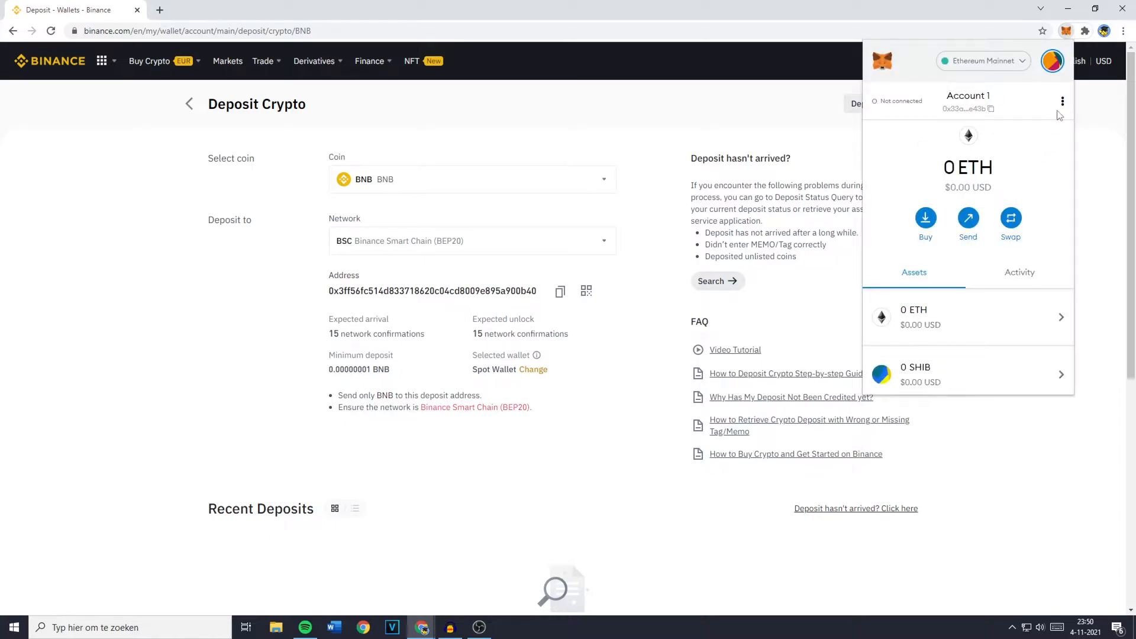
pyautogui.click(1062, 101)
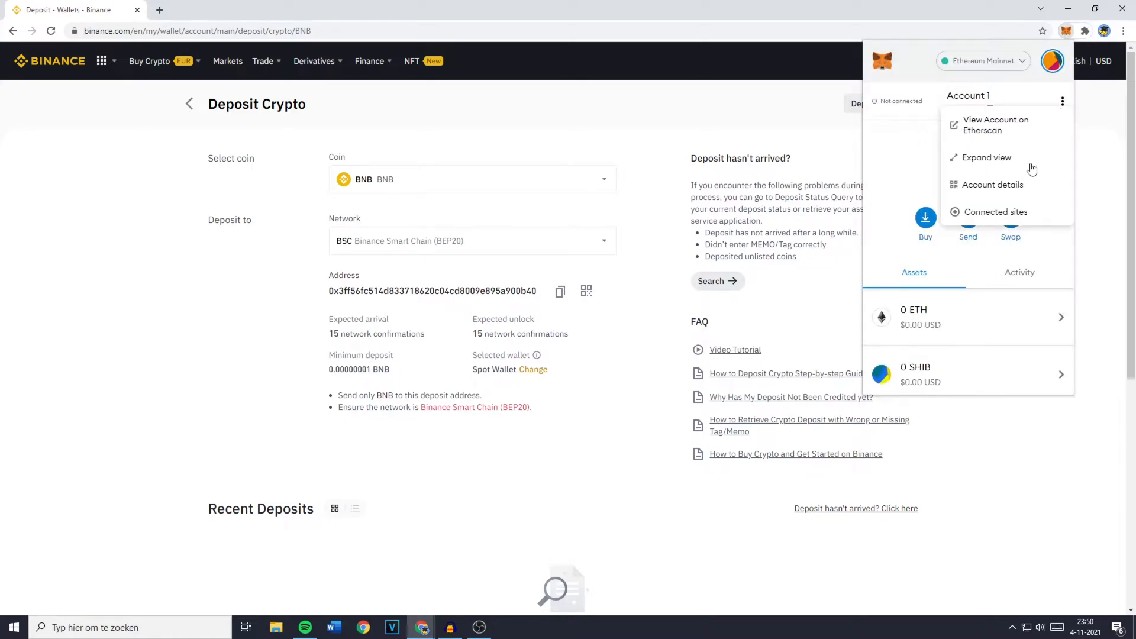
# - Expand MetaMask into a full browser tab and switch it to Ethereum Mainnet
pyautogui.click(985, 157)
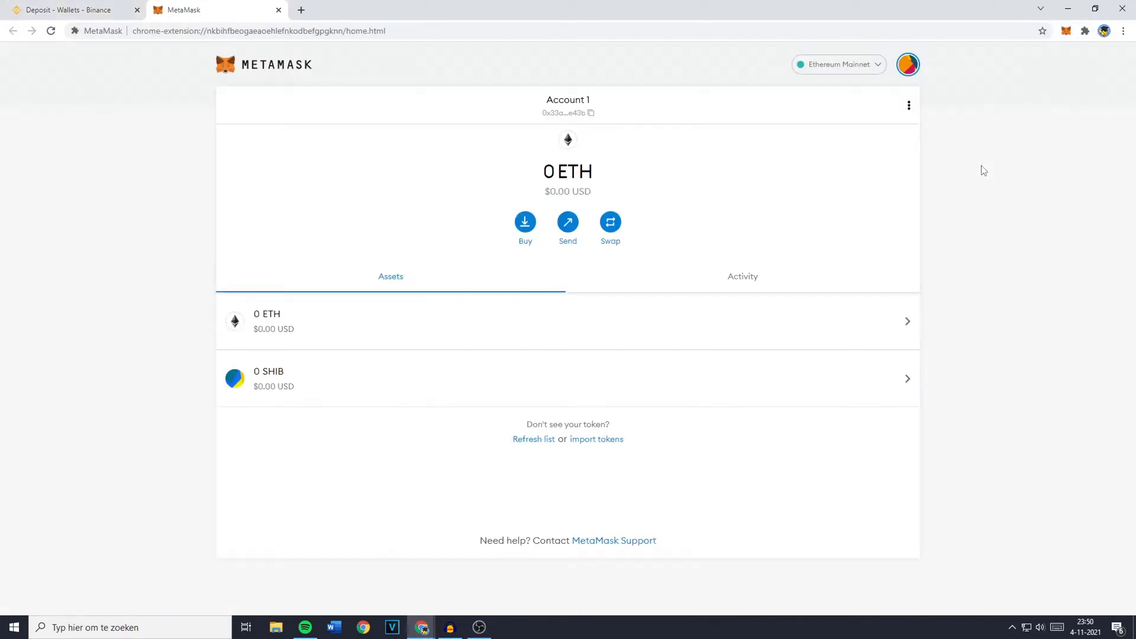
pyautogui.moveTo(774, 215)
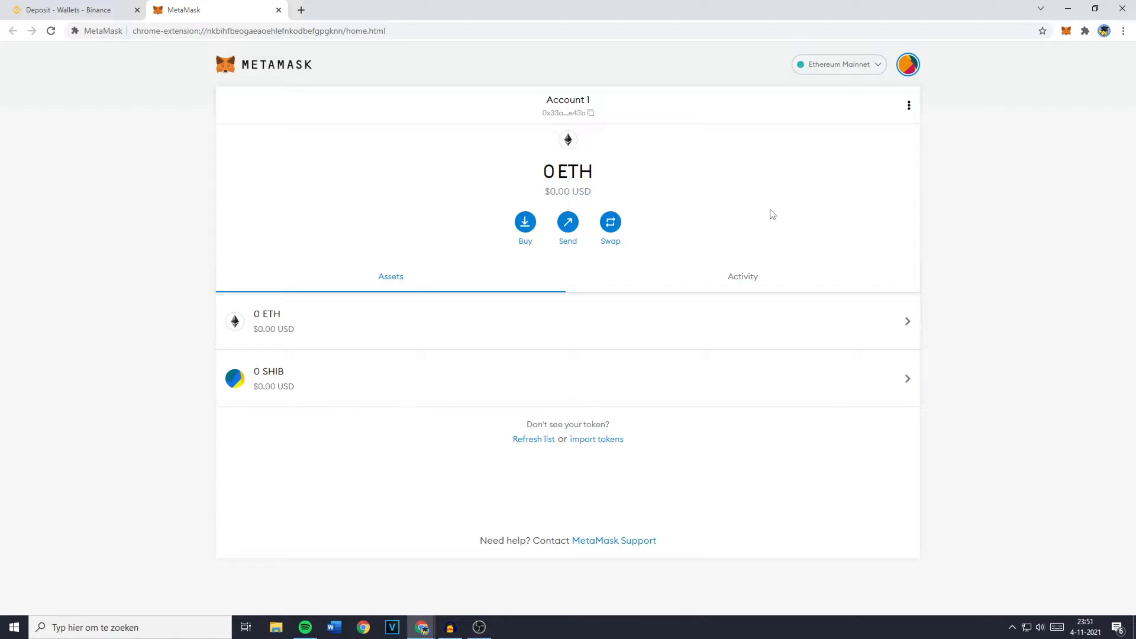
pyautogui.moveTo(818, 76)
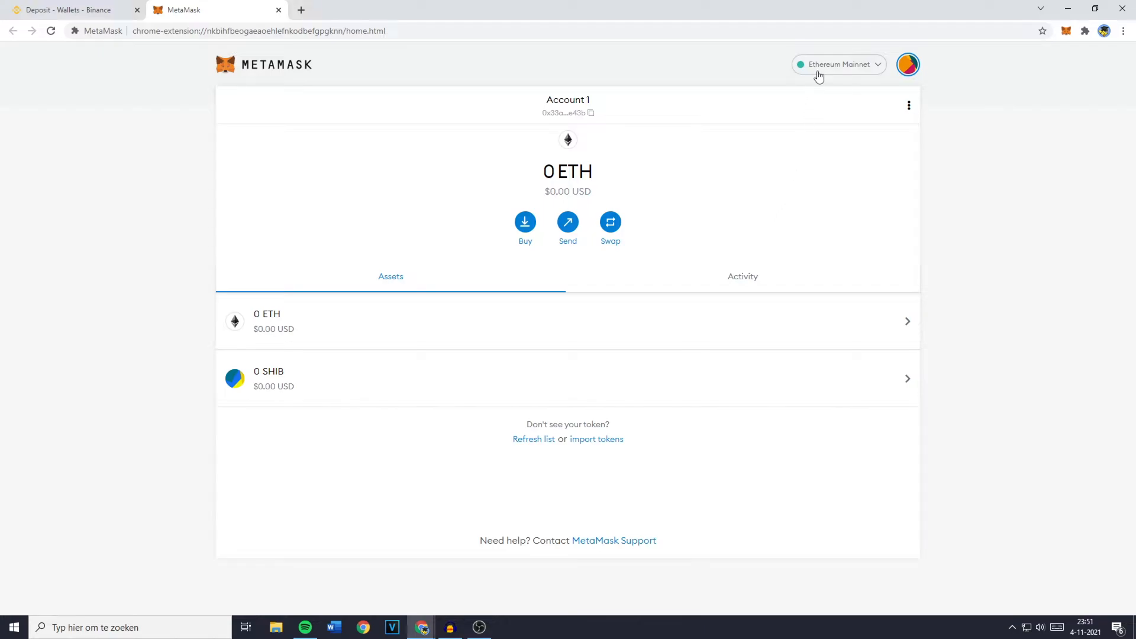
pyautogui.click(838, 64)
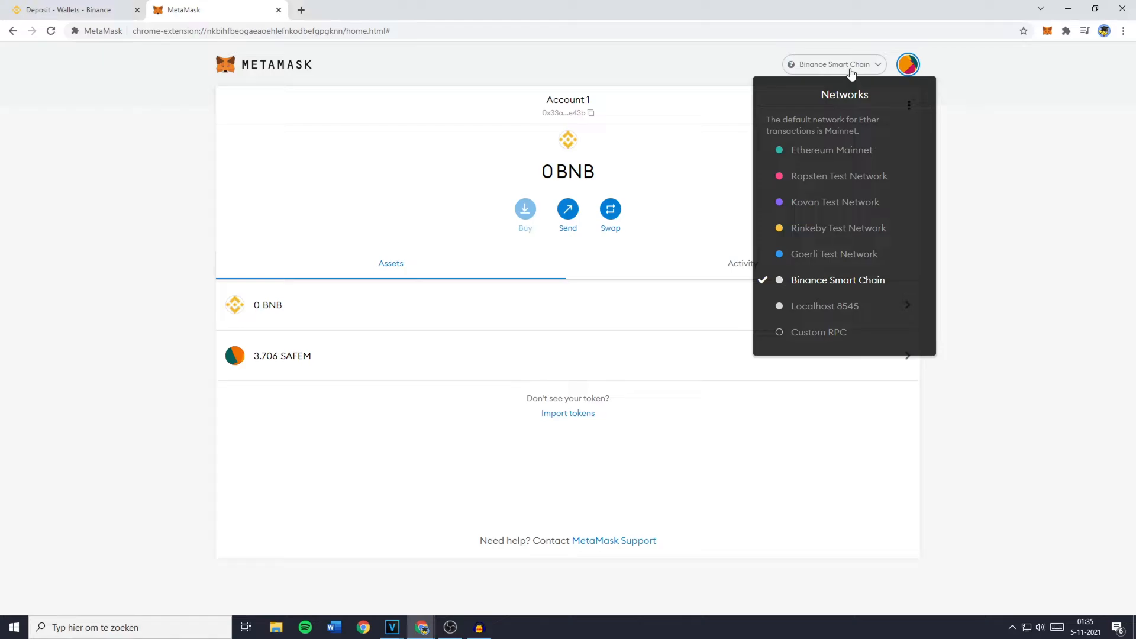
pyautogui.moveTo(839, 153)
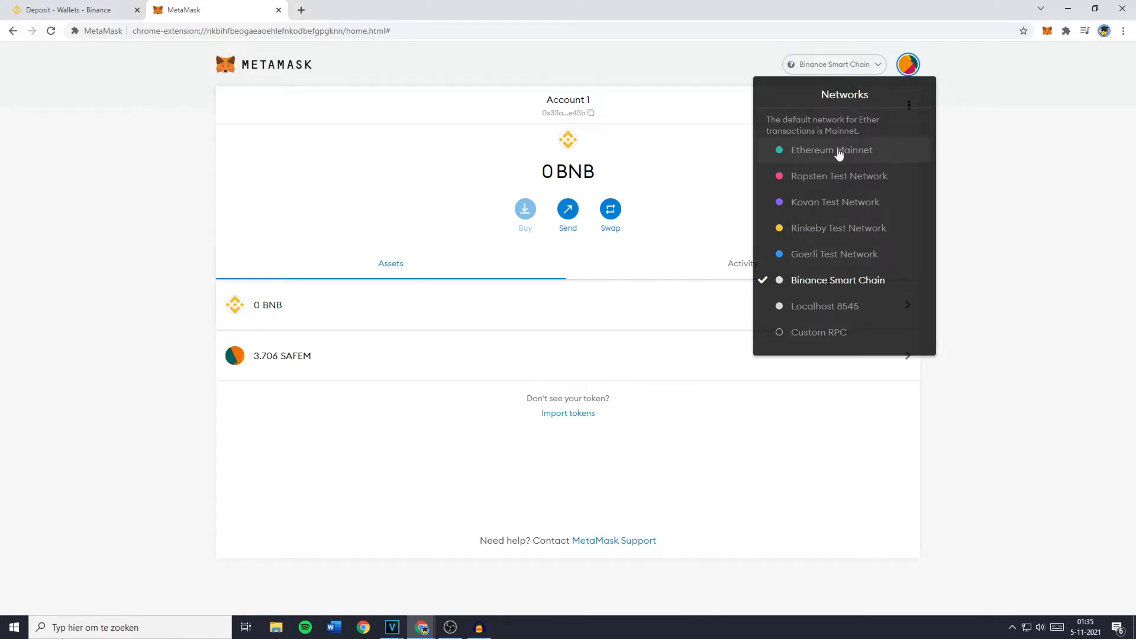
pyautogui.click(831, 150)
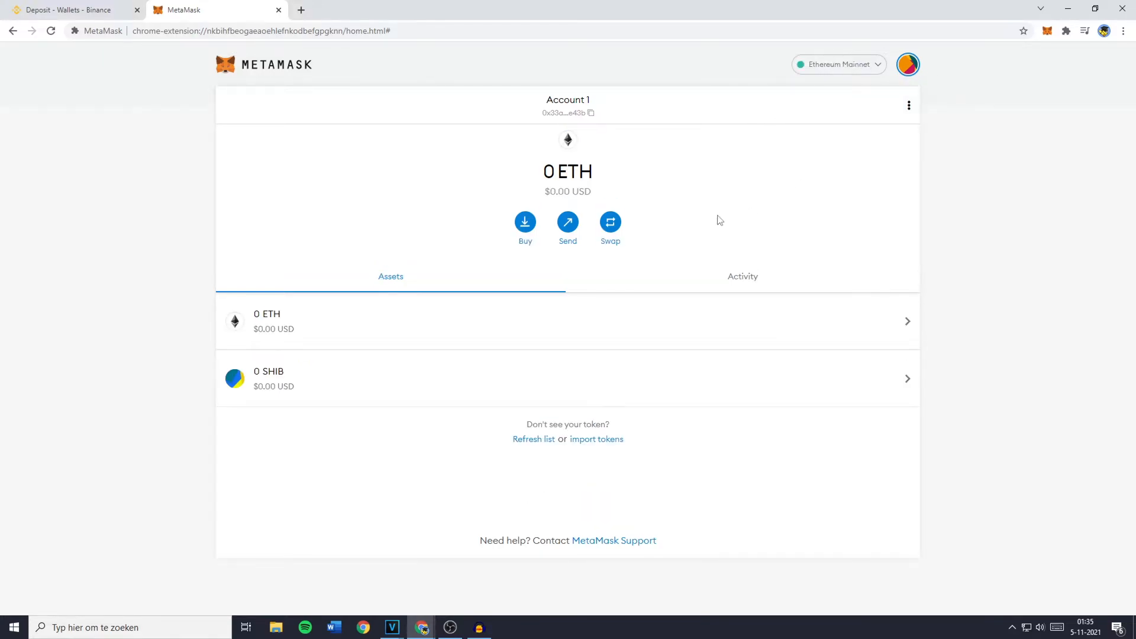
# - Back on Binance's Deposit Crypto tab, check the coin and network selectors
pyautogui.click(71, 11)
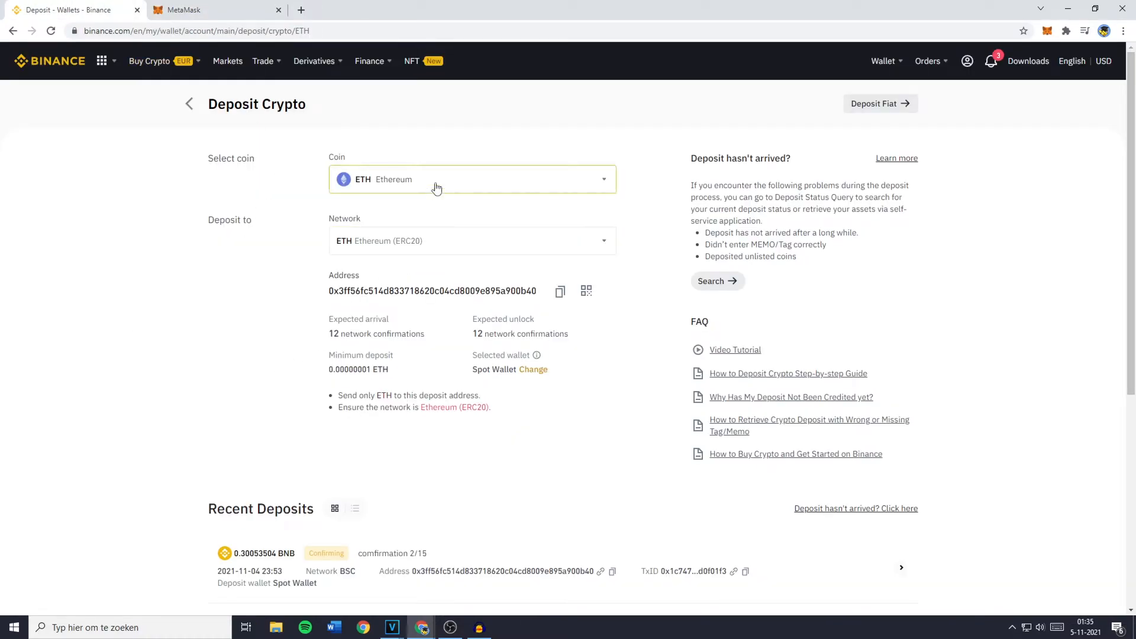
pyautogui.click(471, 179)
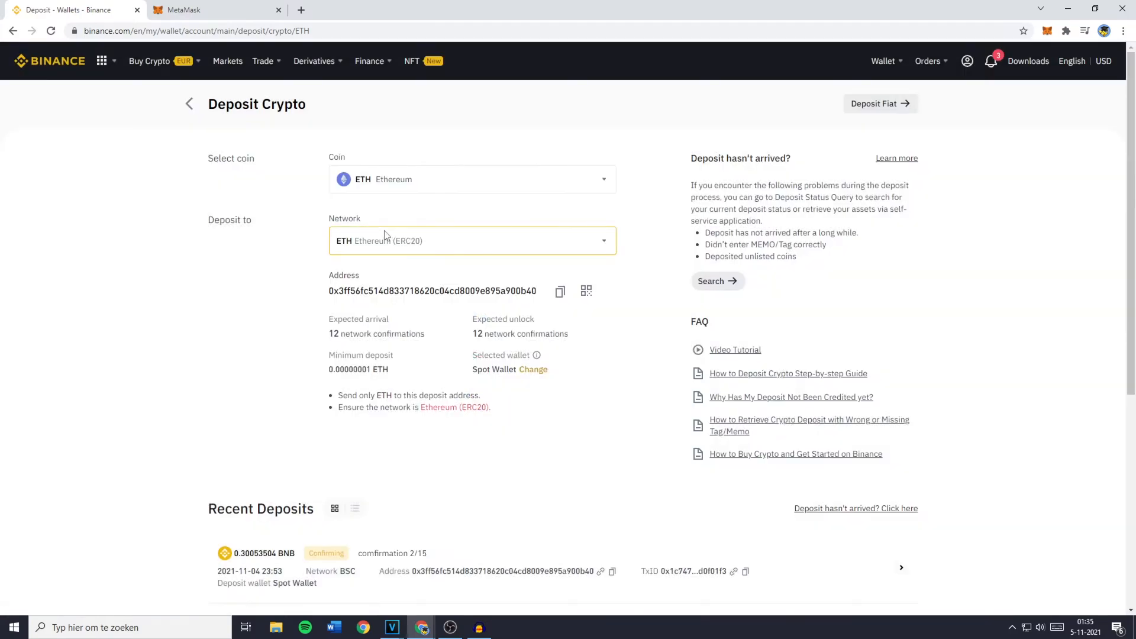
pyautogui.click(472, 241)
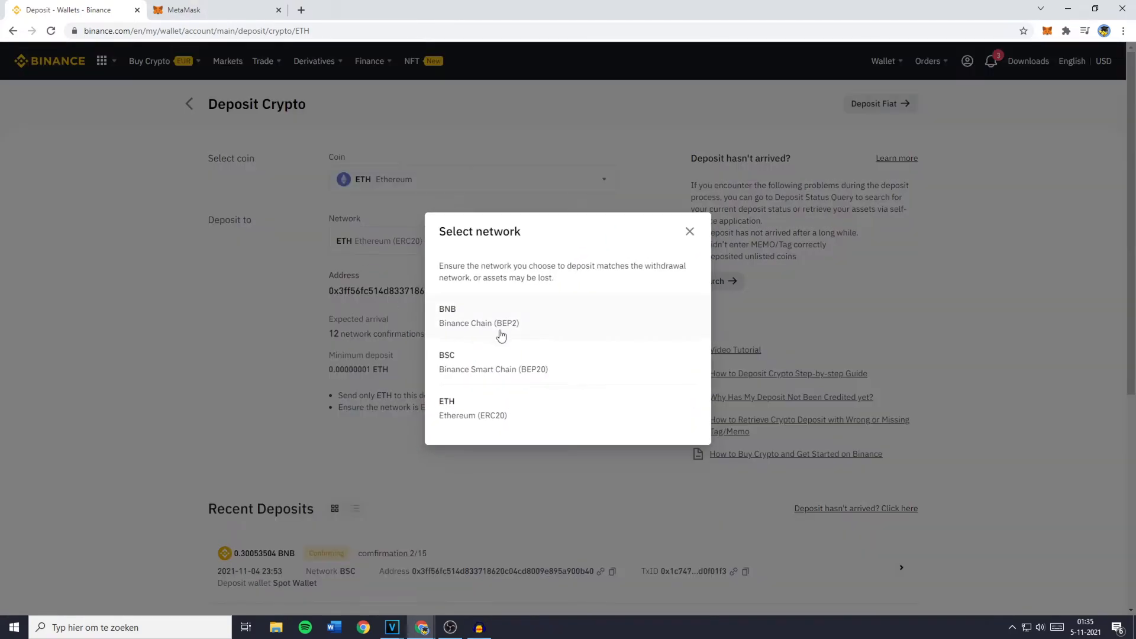
pyautogui.moveTo(472, 422)
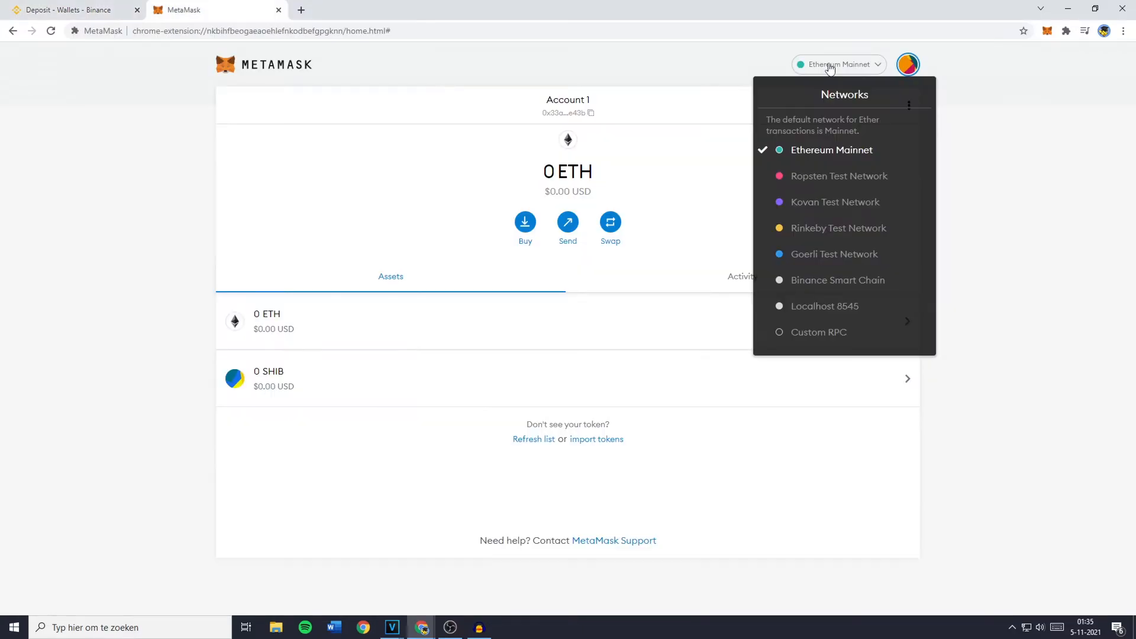
pyautogui.moveTo(817, 274)
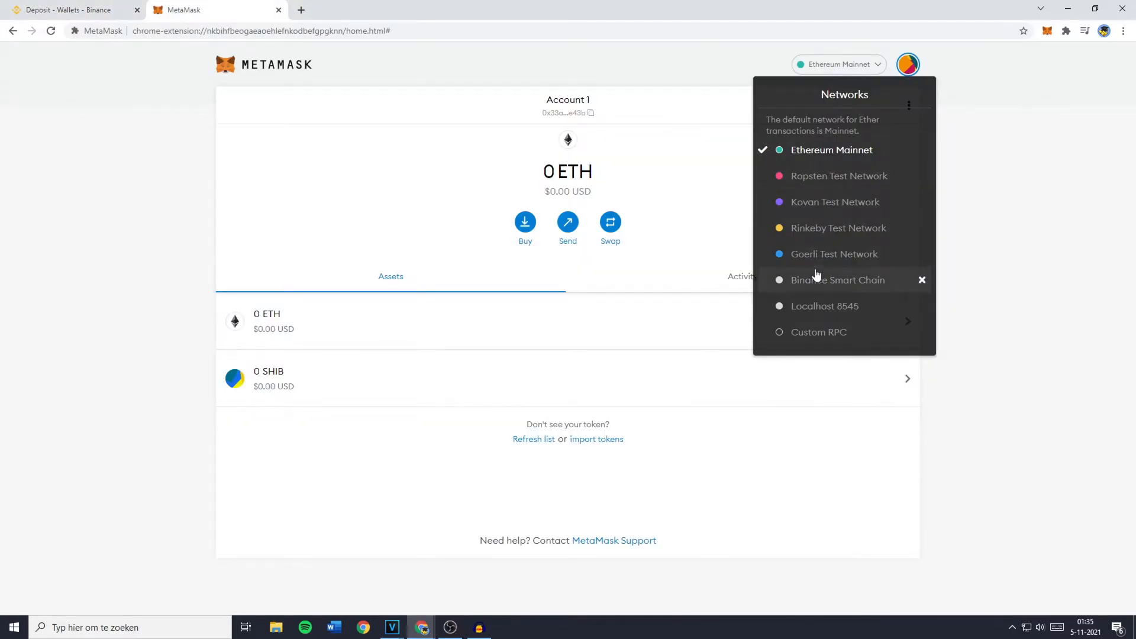
pyautogui.moveTo(821, 296)
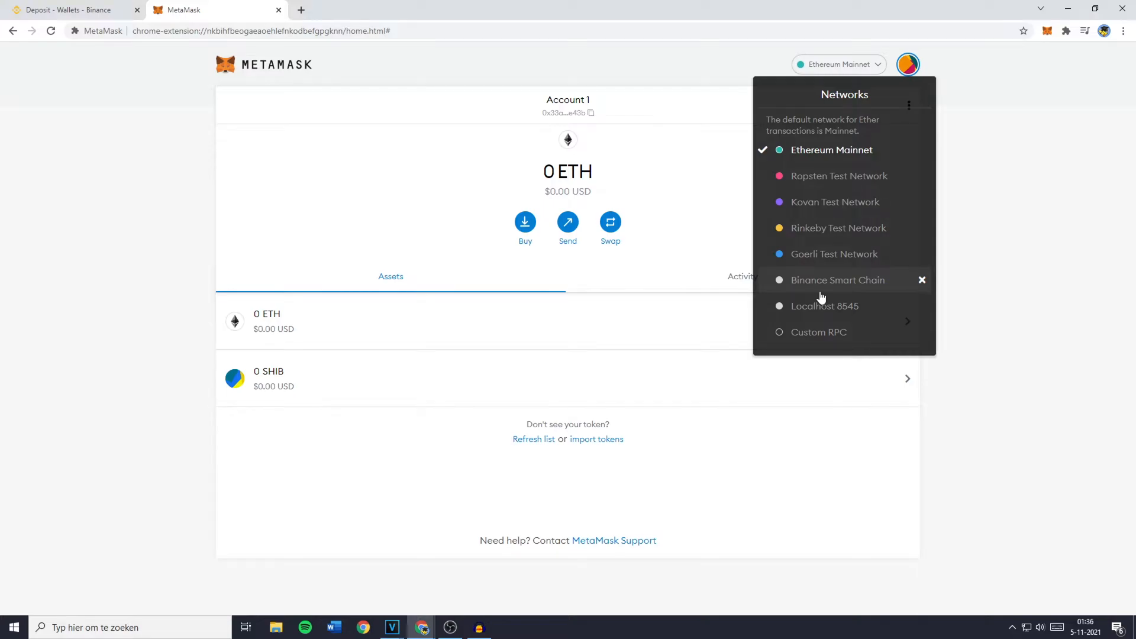
pyautogui.moveTo(826, 286)
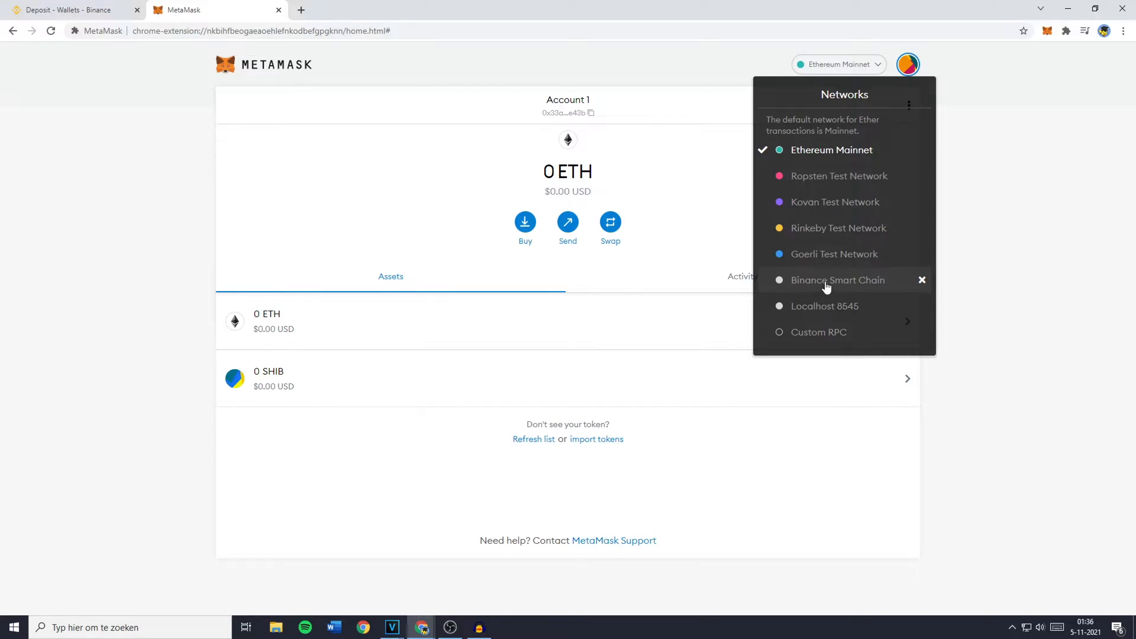
pyautogui.moveTo(843, 285)
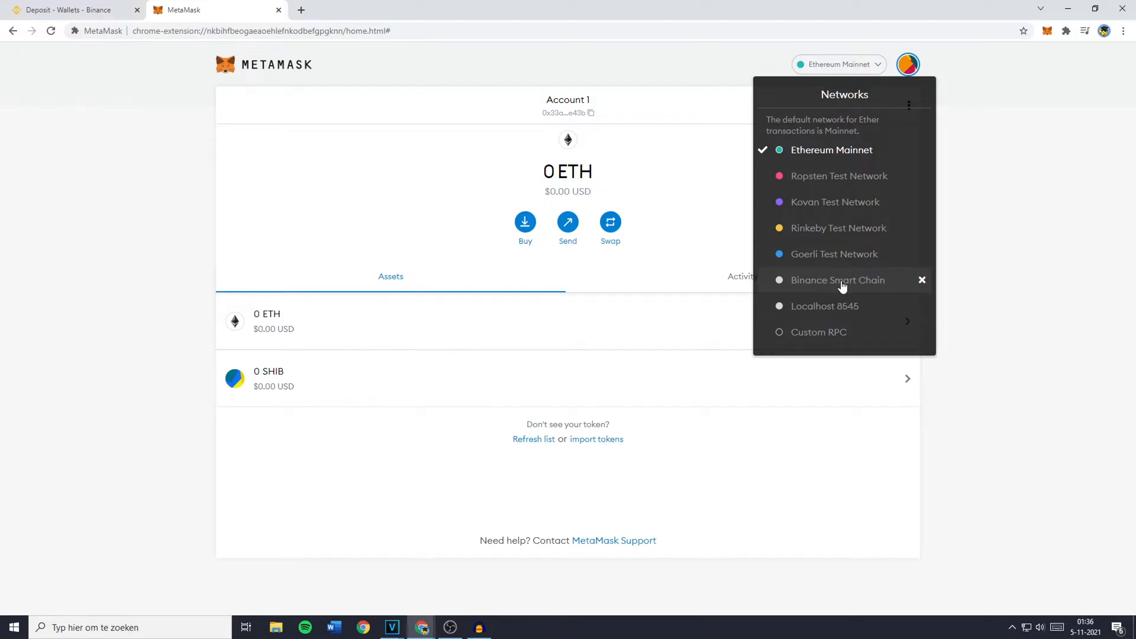
pyautogui.click(71, 10)
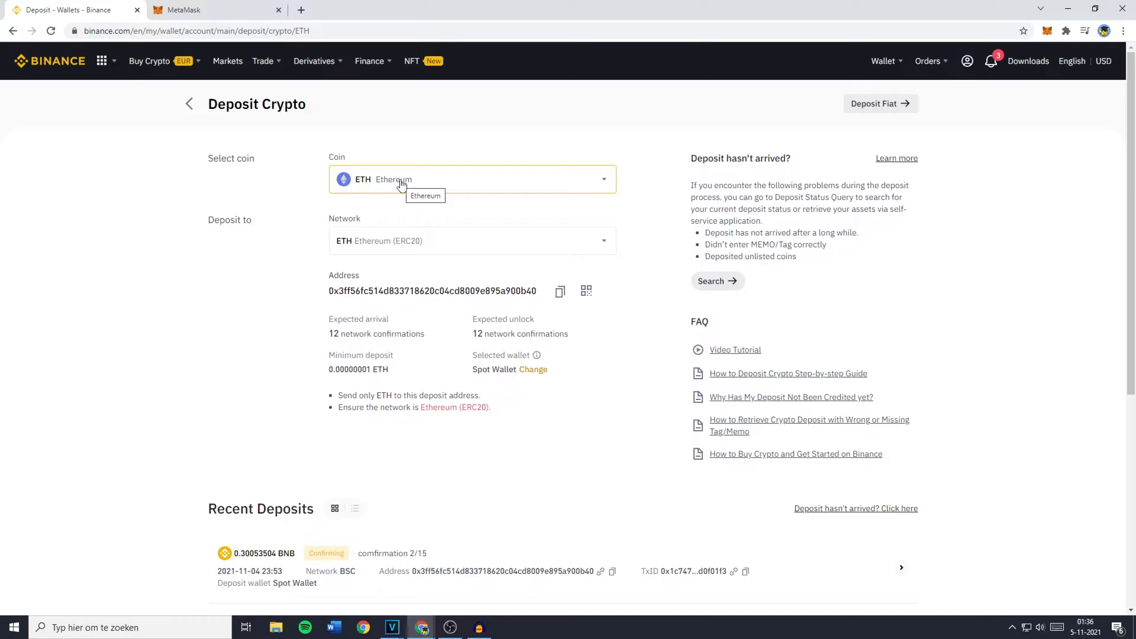
# - Switch MetaMask to Binance Smart Chain, start a BNB send, then return to Binance
pyautogui.click(196, 10)
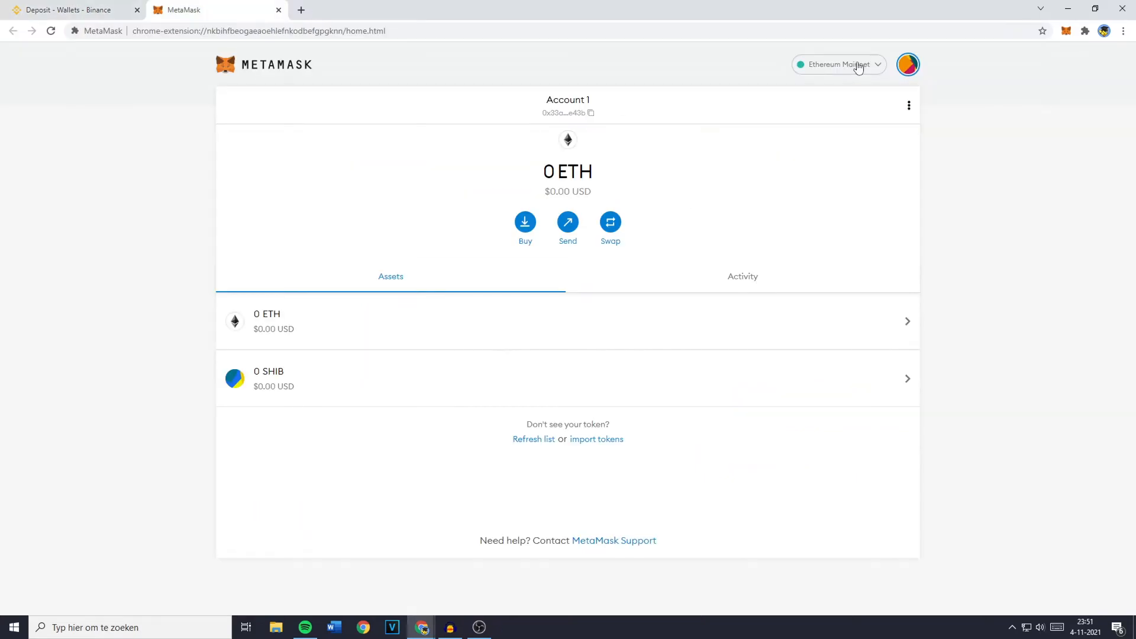
pyautogui.click(839, 64)
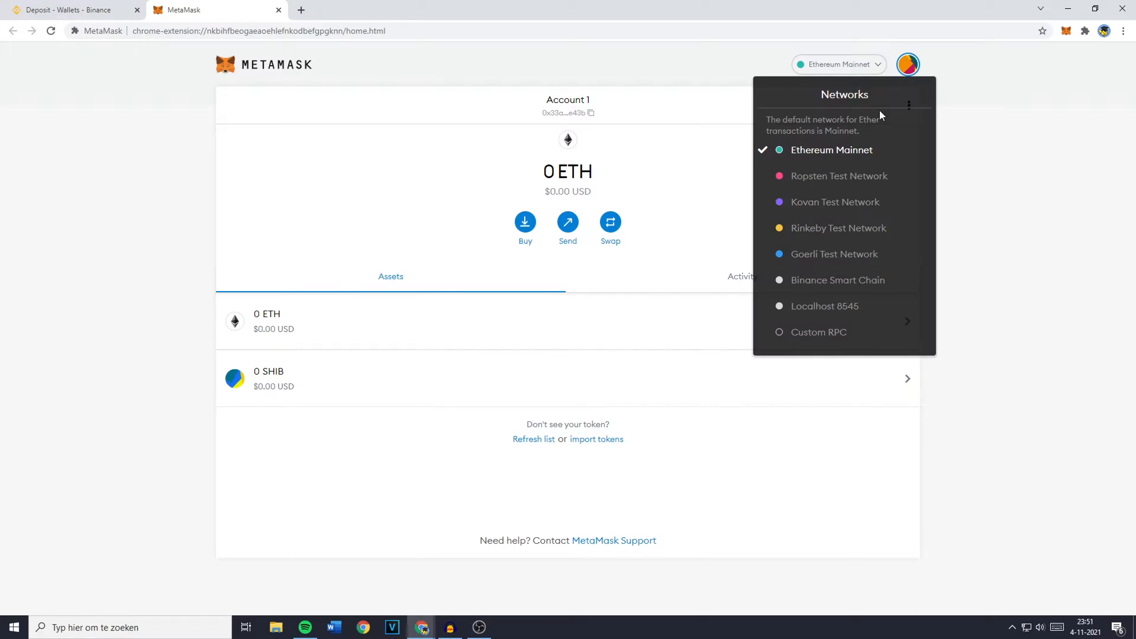
pyautogui.click(837, 280)
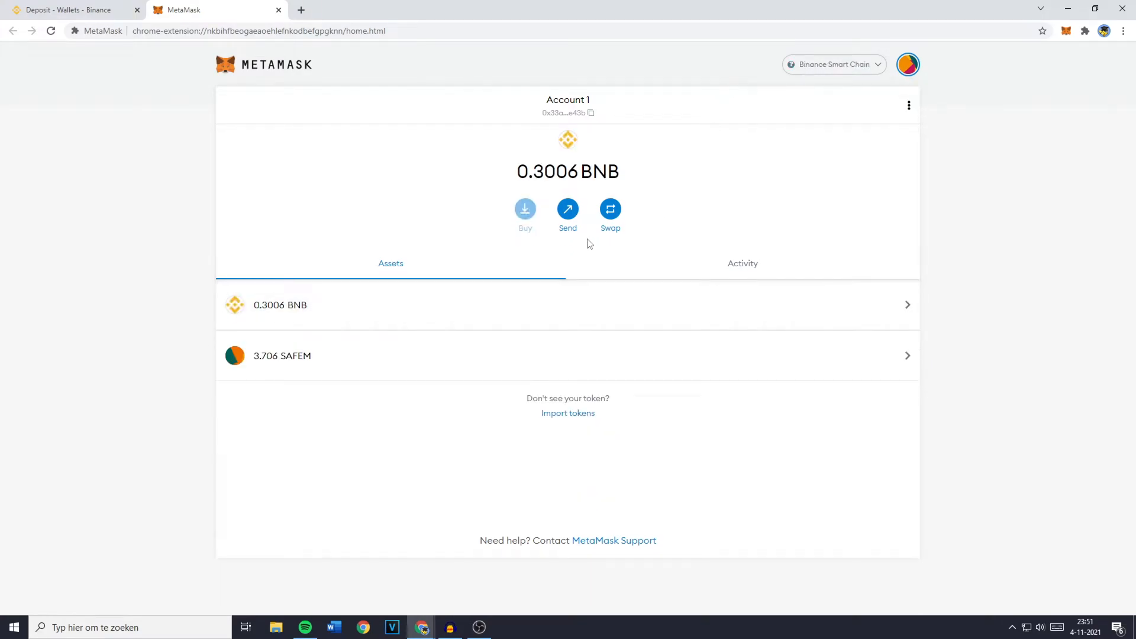
pyautogui.click(567, 209)
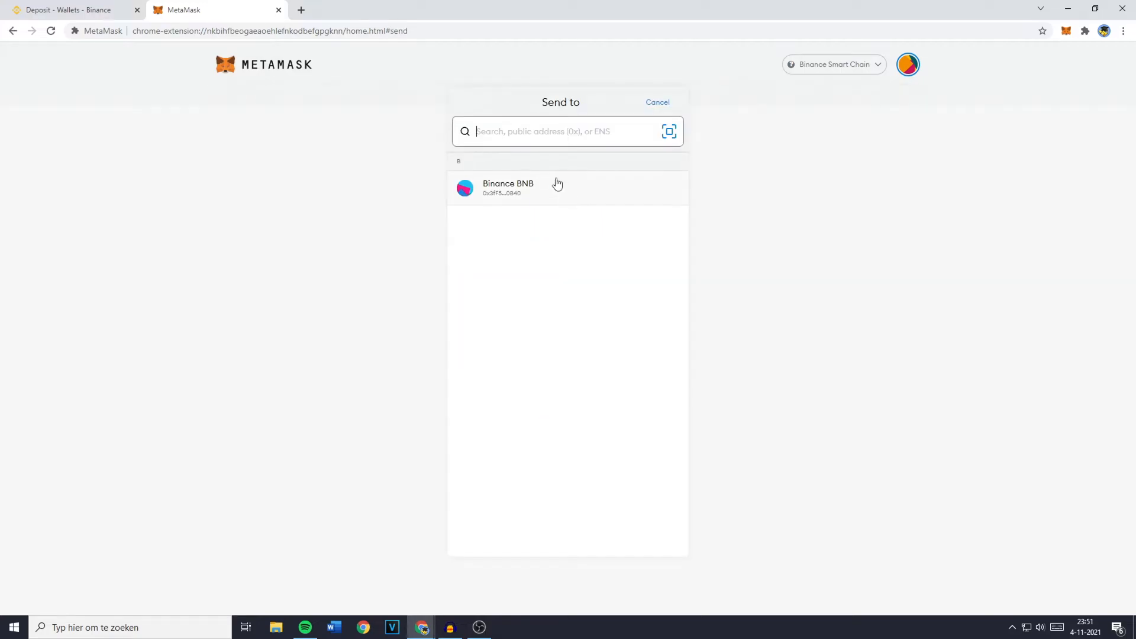
pyautogui.moveTo(521, 199)
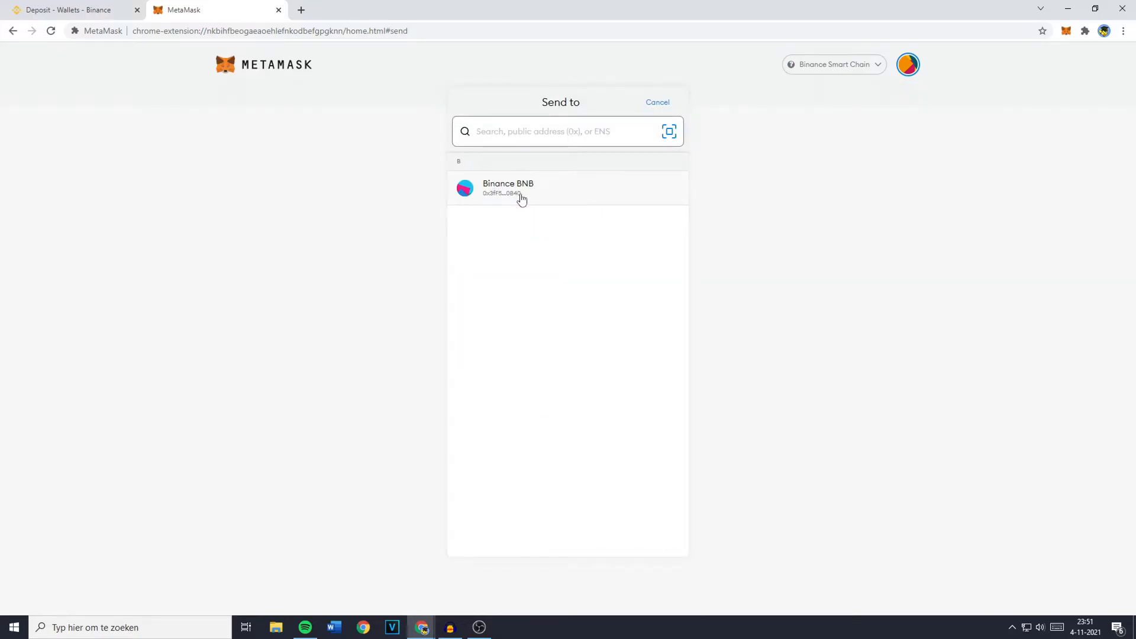
pyautogui.click(71, 10)
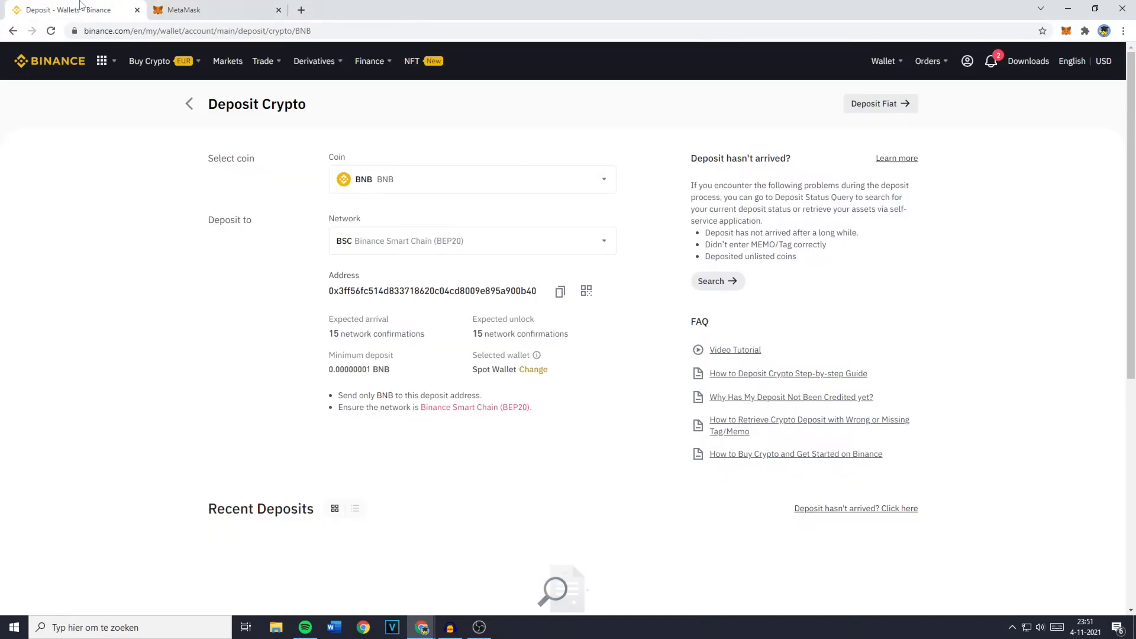
pyautogui.moveTo(396, 293)
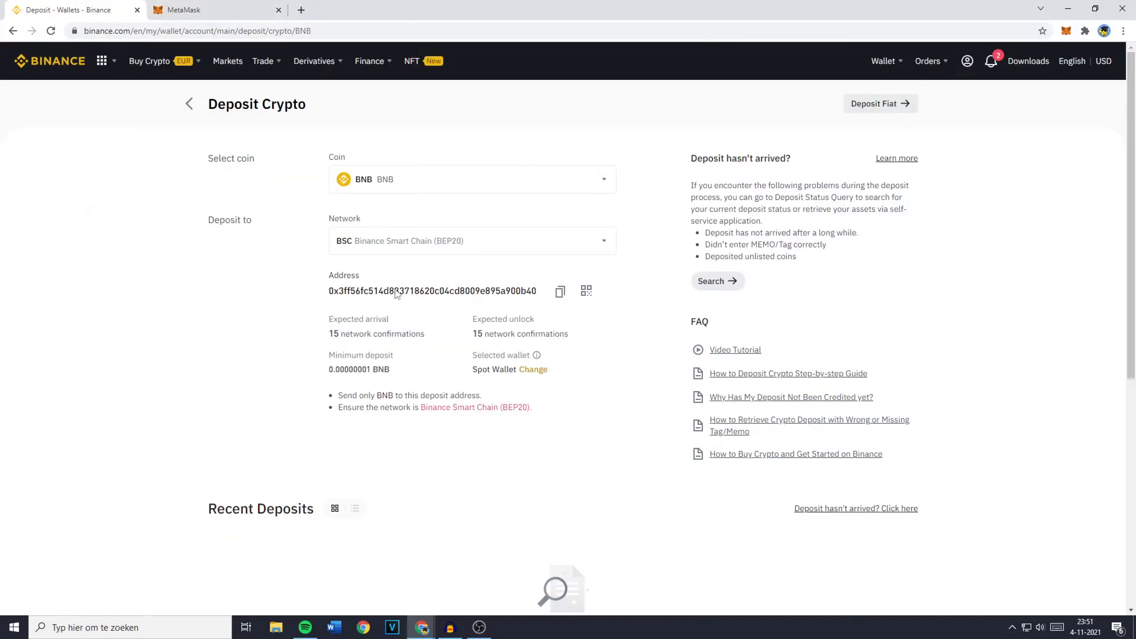
# - Copy the BEP20 BNB deposit address and set Binance BNB as MetaMask's recipient
pyautogui.click(471, 241)
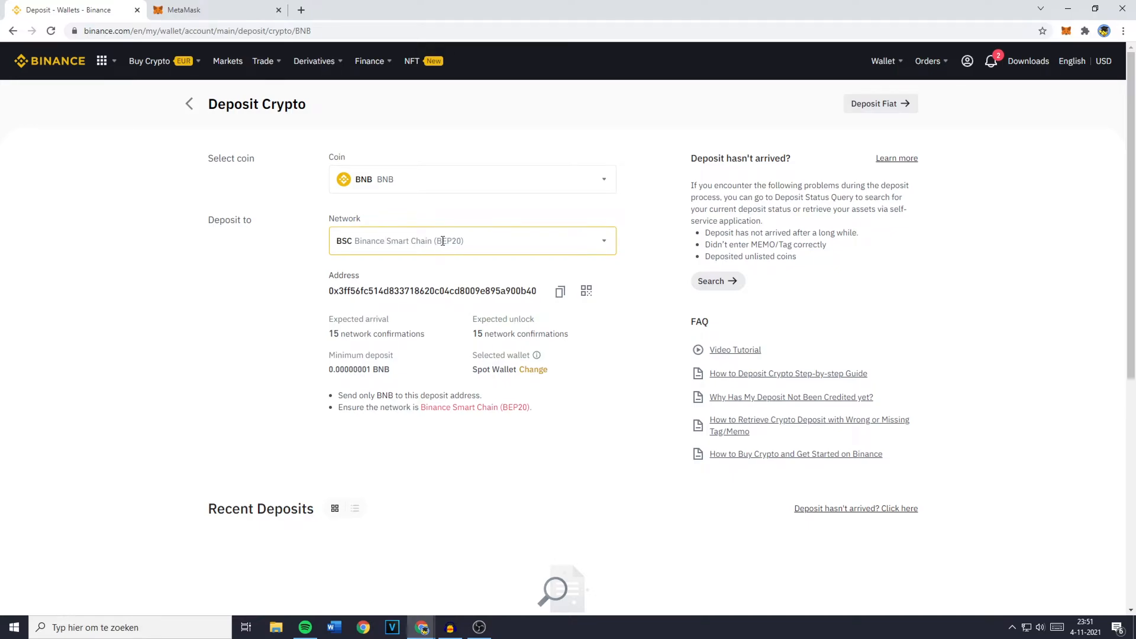
pyautogui.click(559, 291)
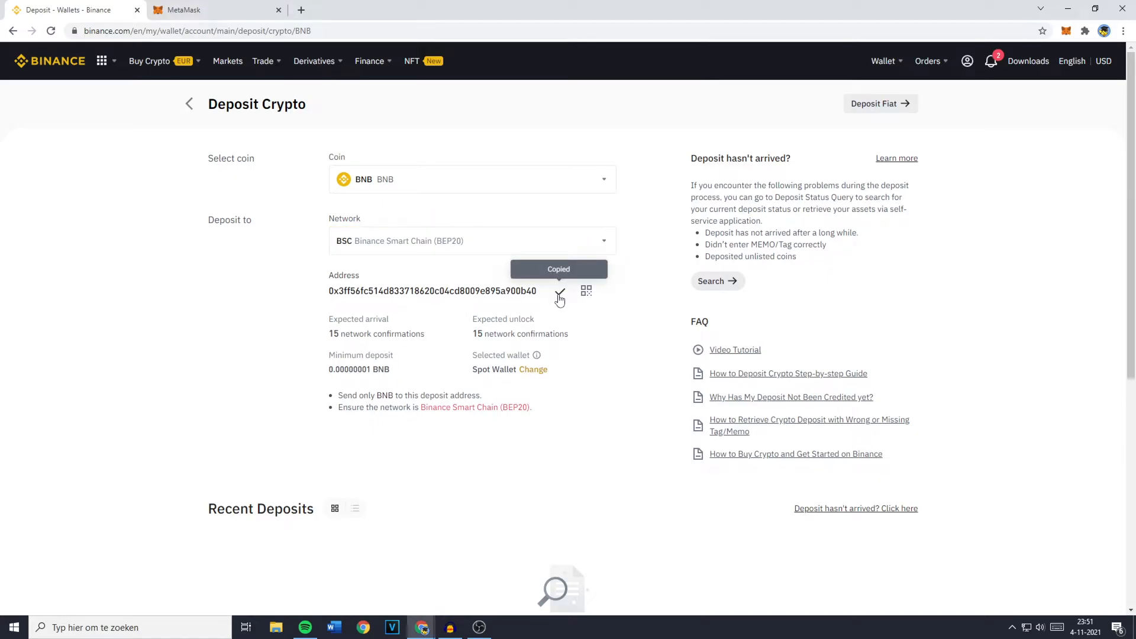
pyautogui.click(195, 10)
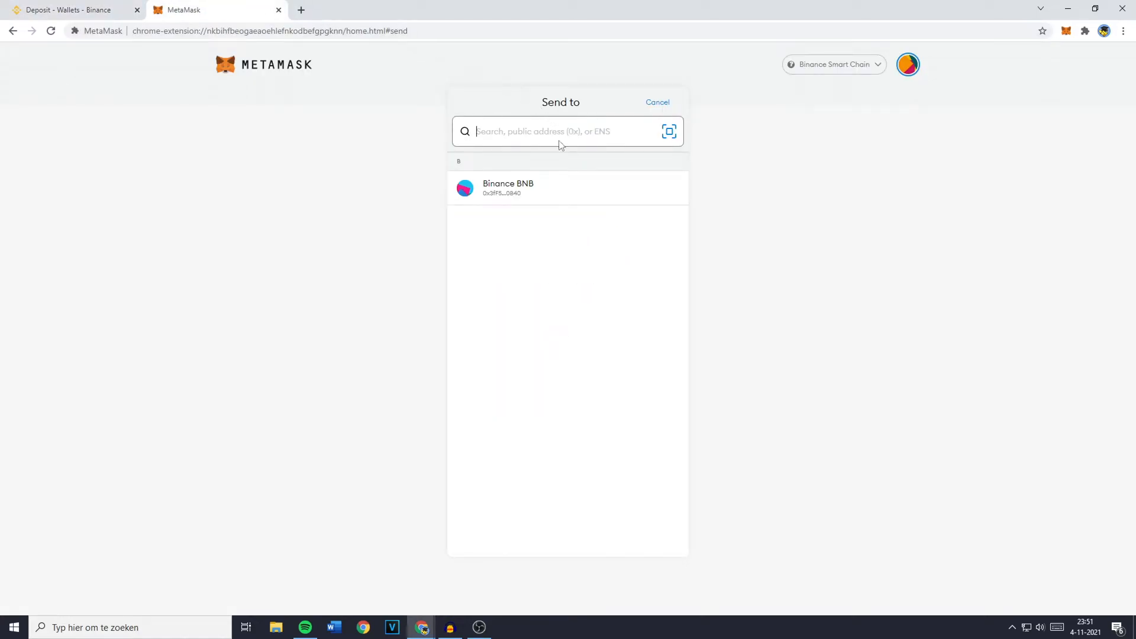
pyautogui.click(507, 188)
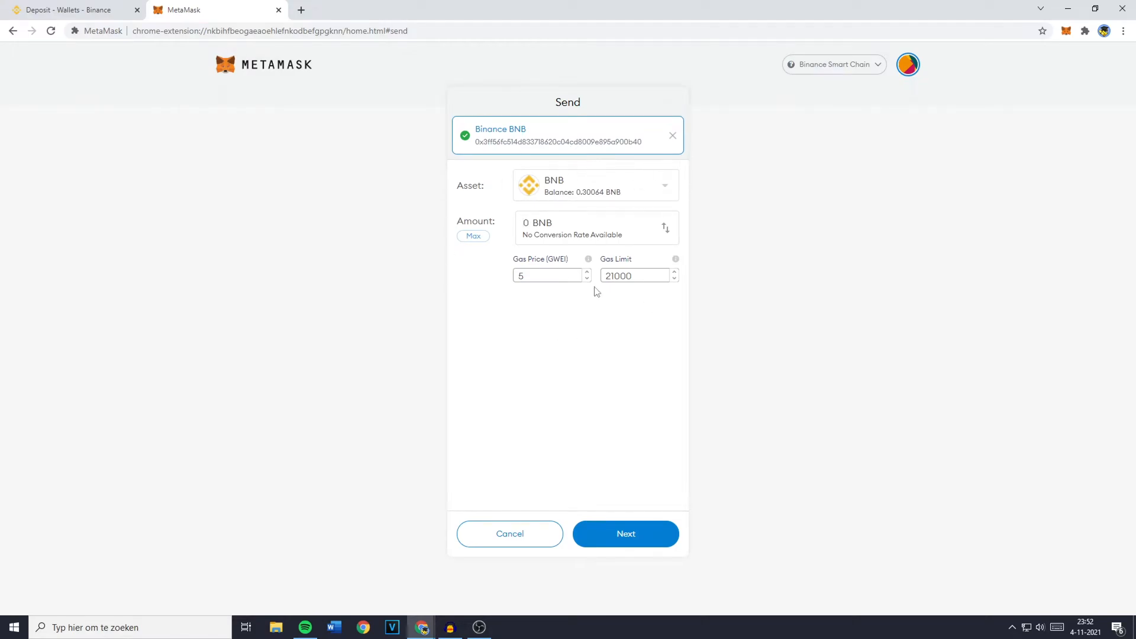
pyautogui.moveTo(510, 237)
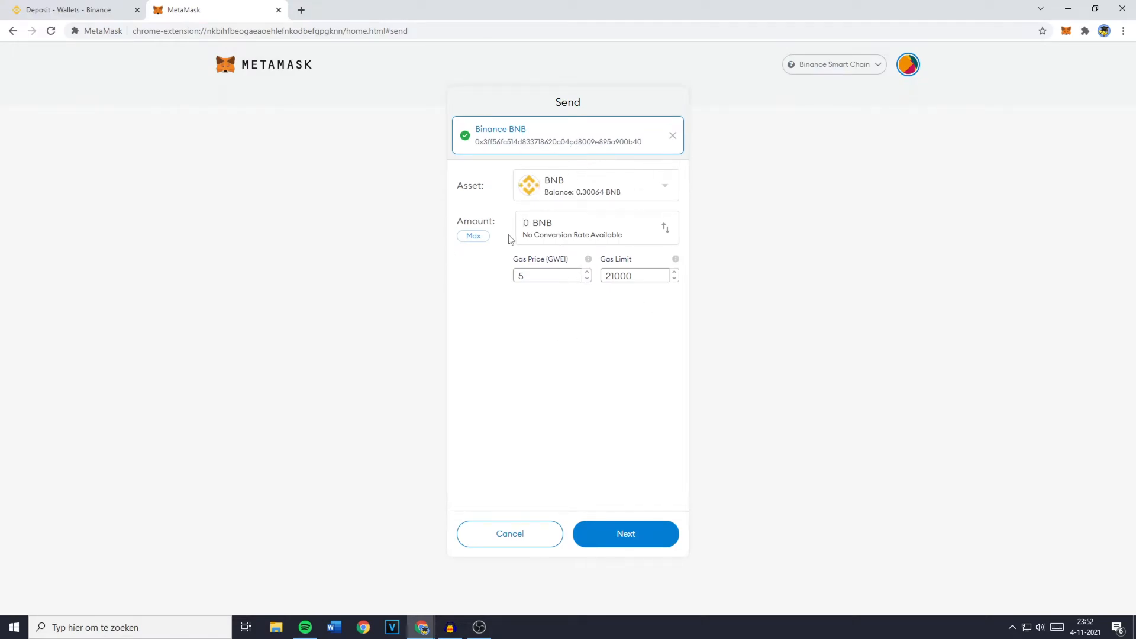
# - Fill the send amount with the maximum balance, 0.300535 BNB
pyautogui.click(526, 223)
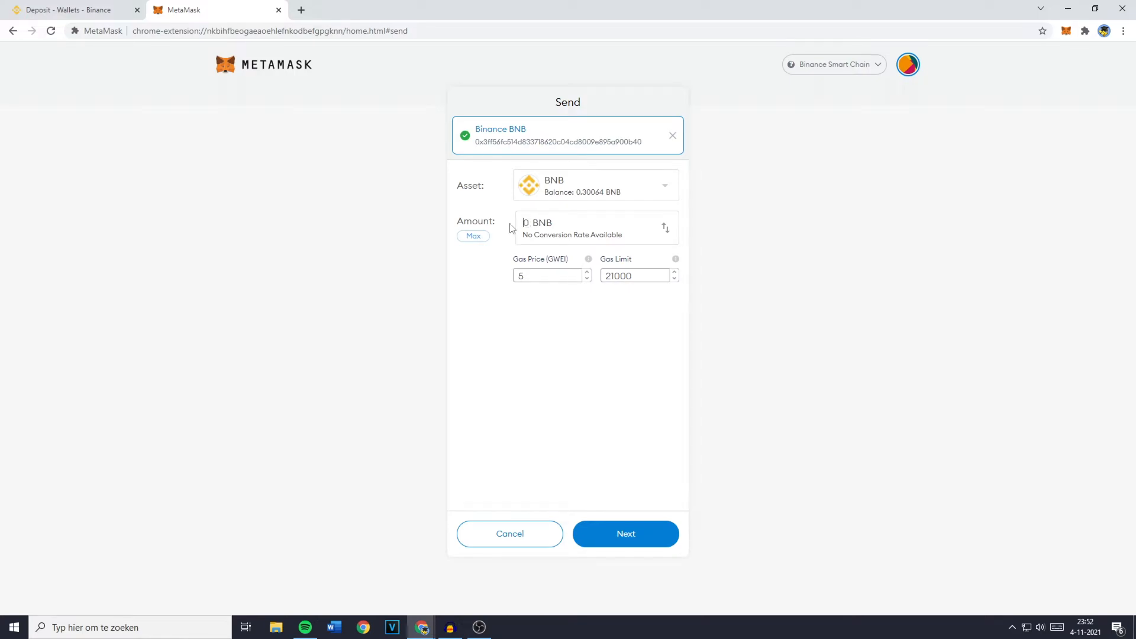
pyautogui.click(472, 235)
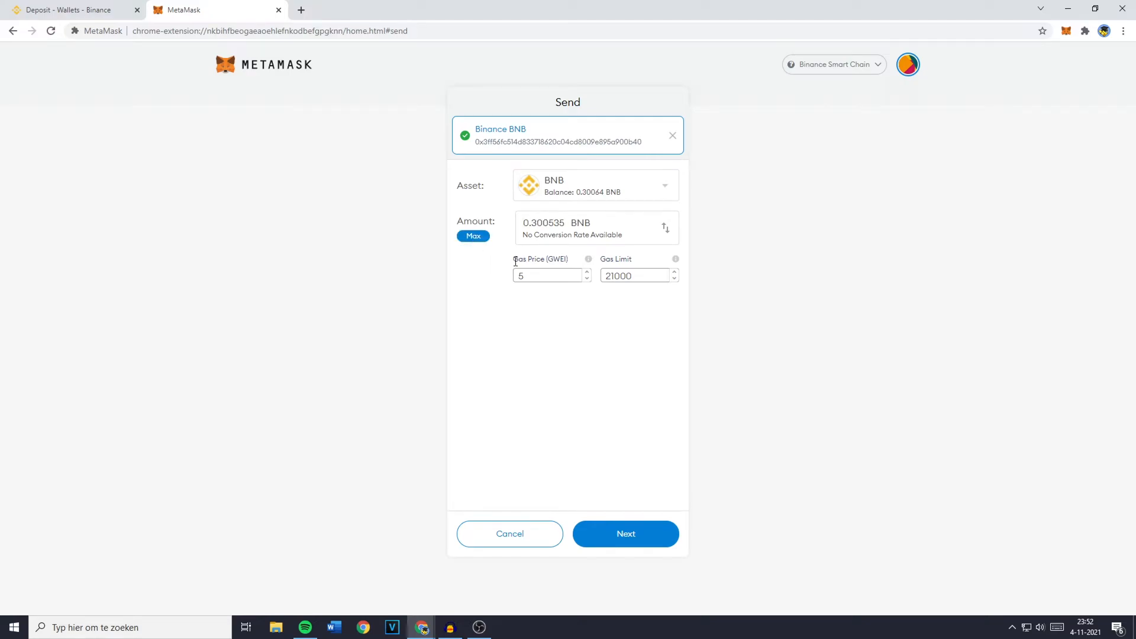
pyautogui.doubleClick(528, 258)
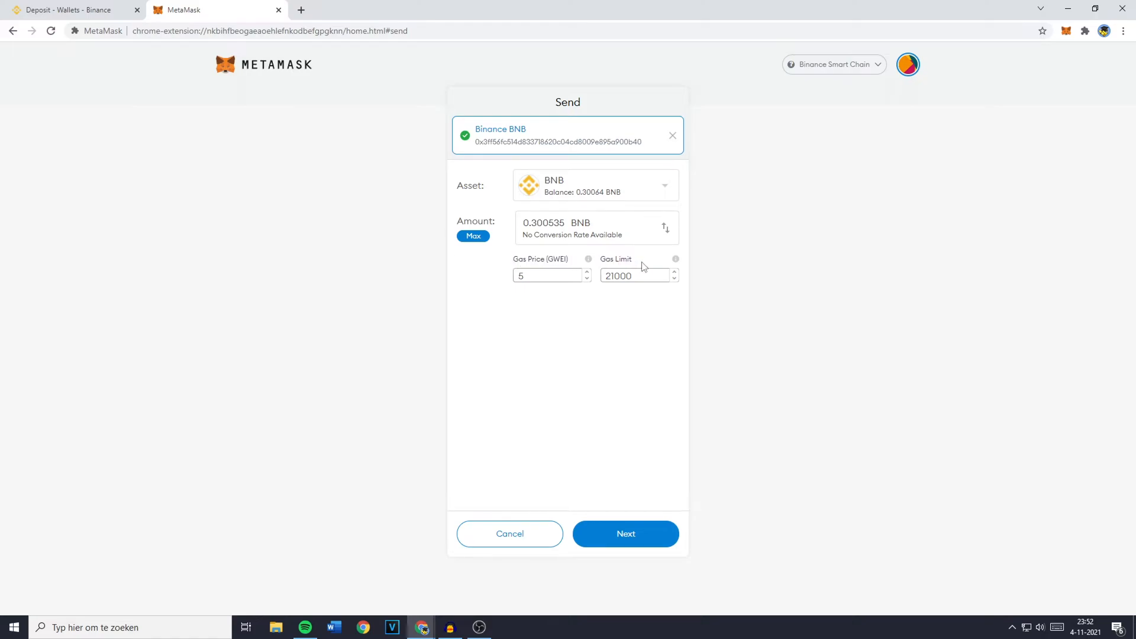
pyautogui.moveTo(635, 256)
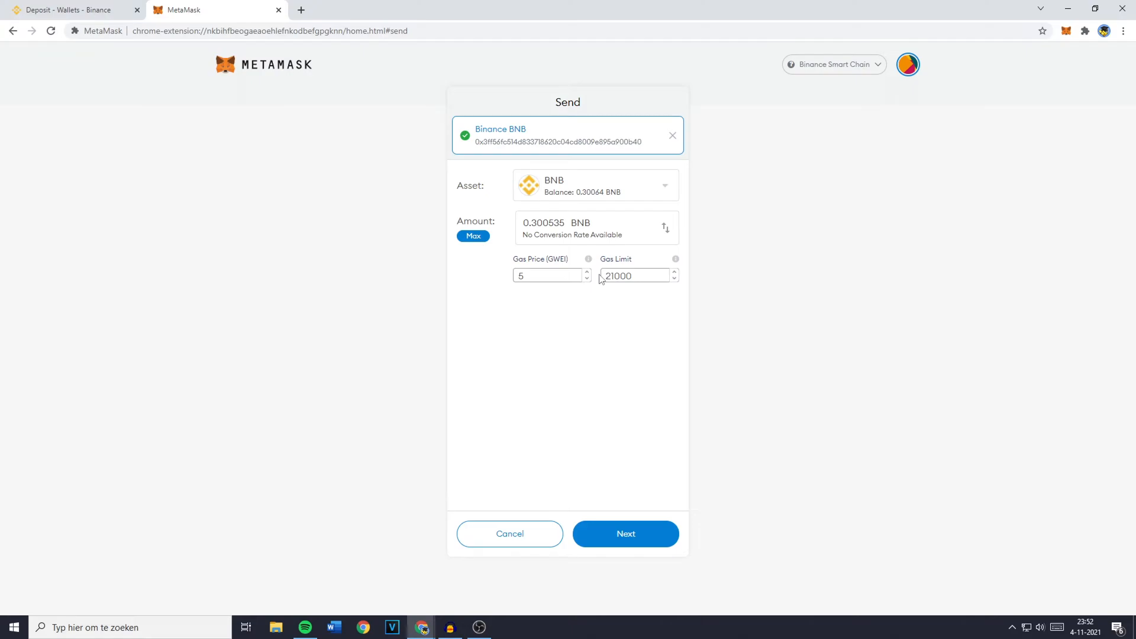
pyautogui.moveTo(643, 314)
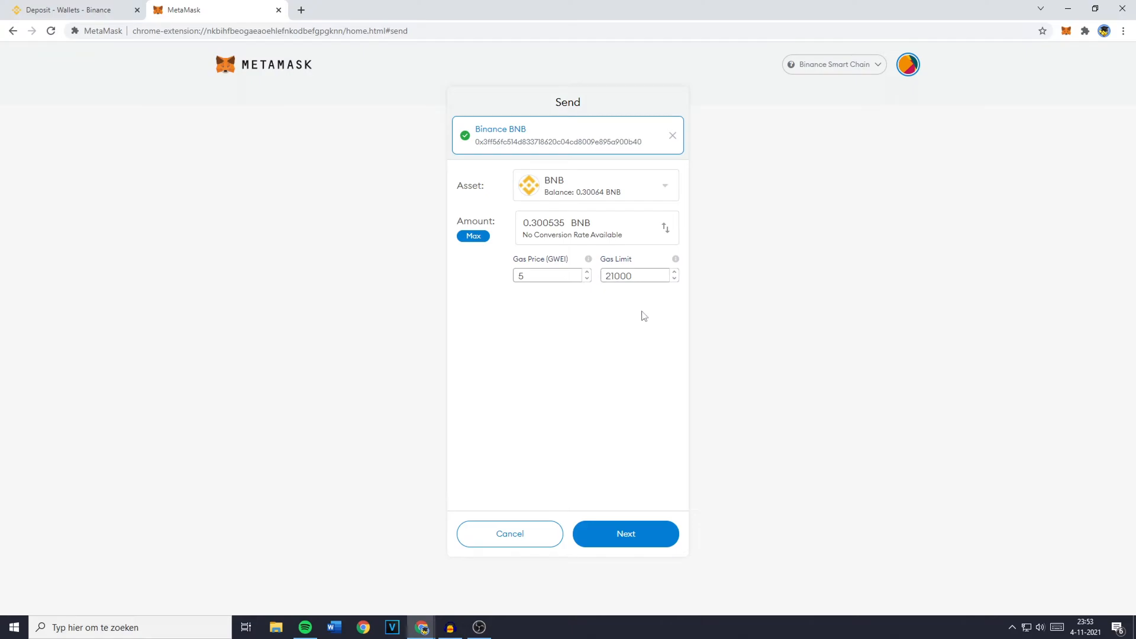
# - Review and confirm the 0.300535 BNB transfer, then return to the Binance tab
pyautogui.click(625, 534)
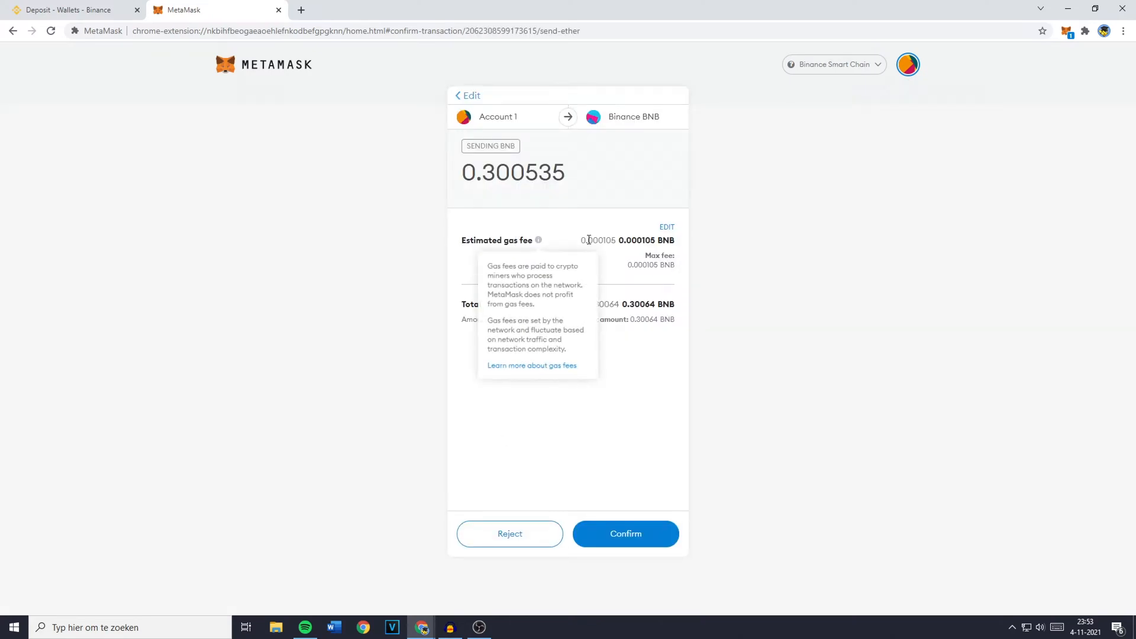
pyautogui.moveTo(470, 321)
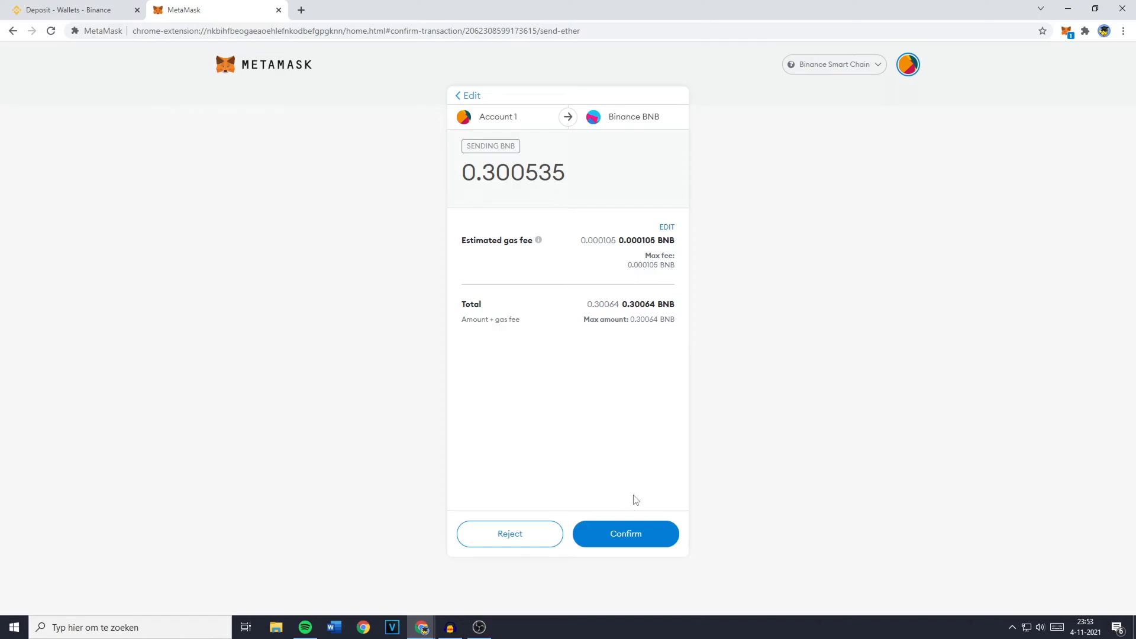
pyautogui.click(625, 534)
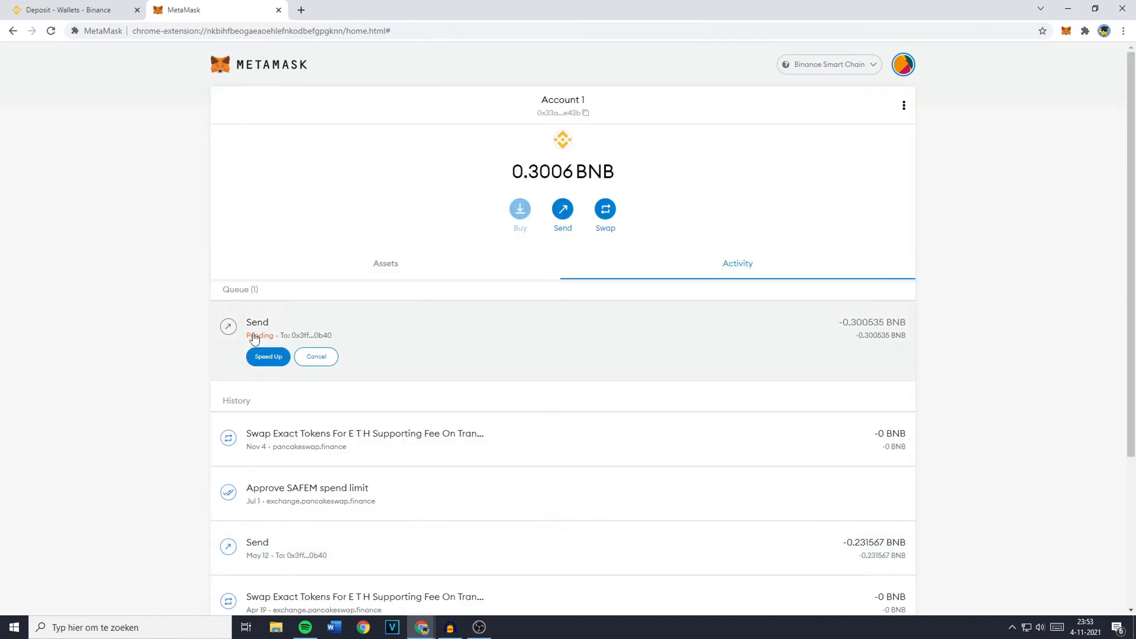
pyautogui.moveTo(539, 349)
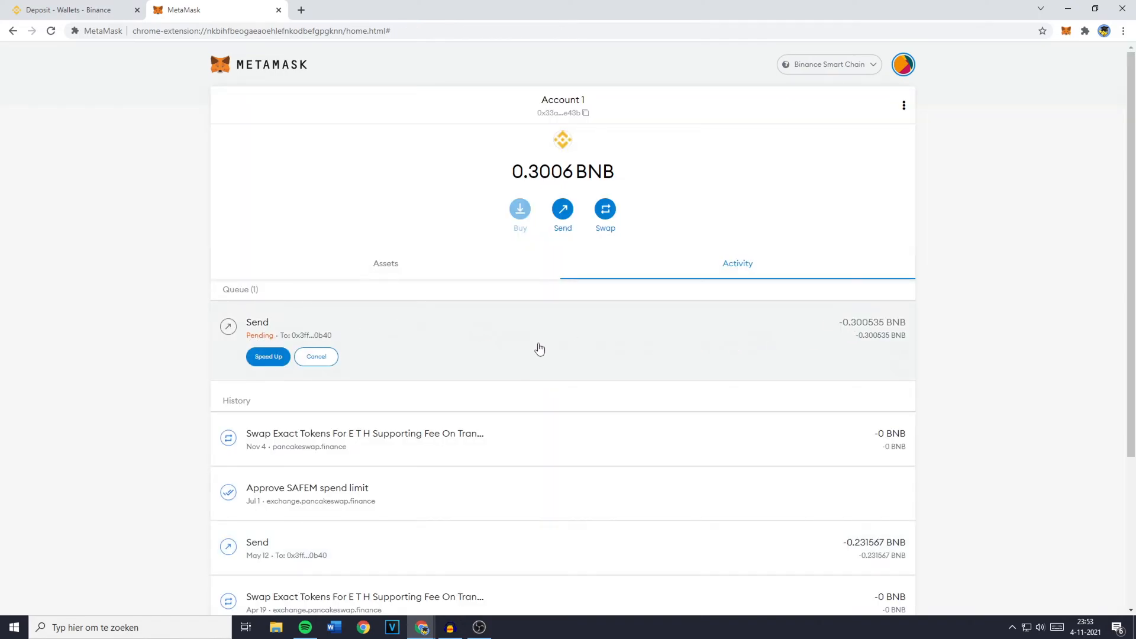
pyautogui.click(71, 11)
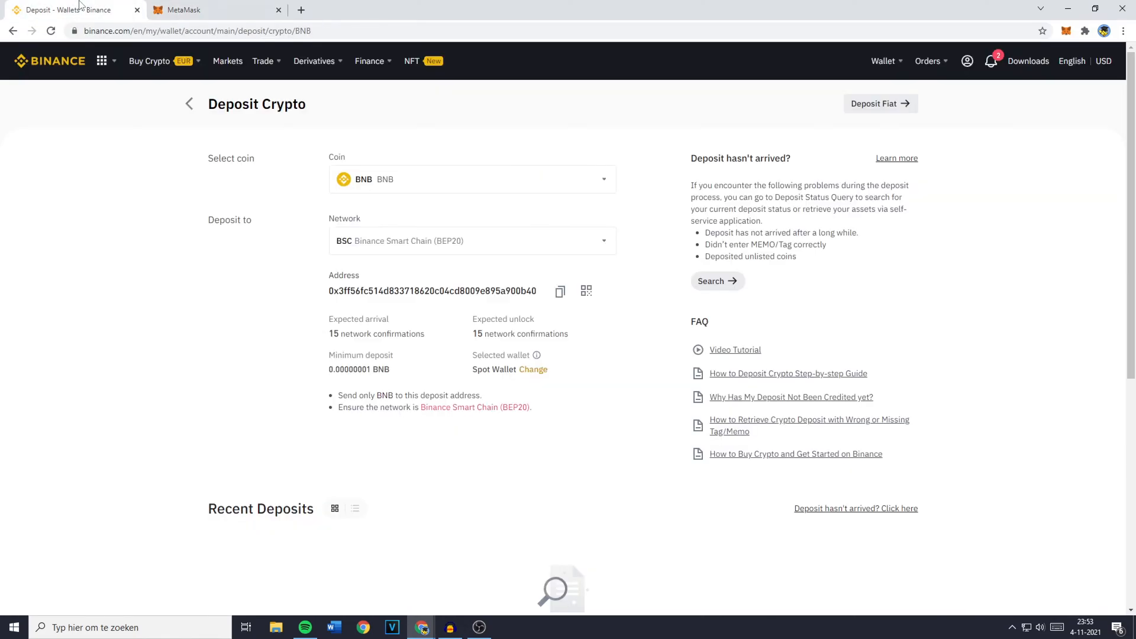
# - Scroll to Recent Deposits showing the 0.30053504 BNB deposit at 2/15 confirmations
pyautogui.scroll(-3)
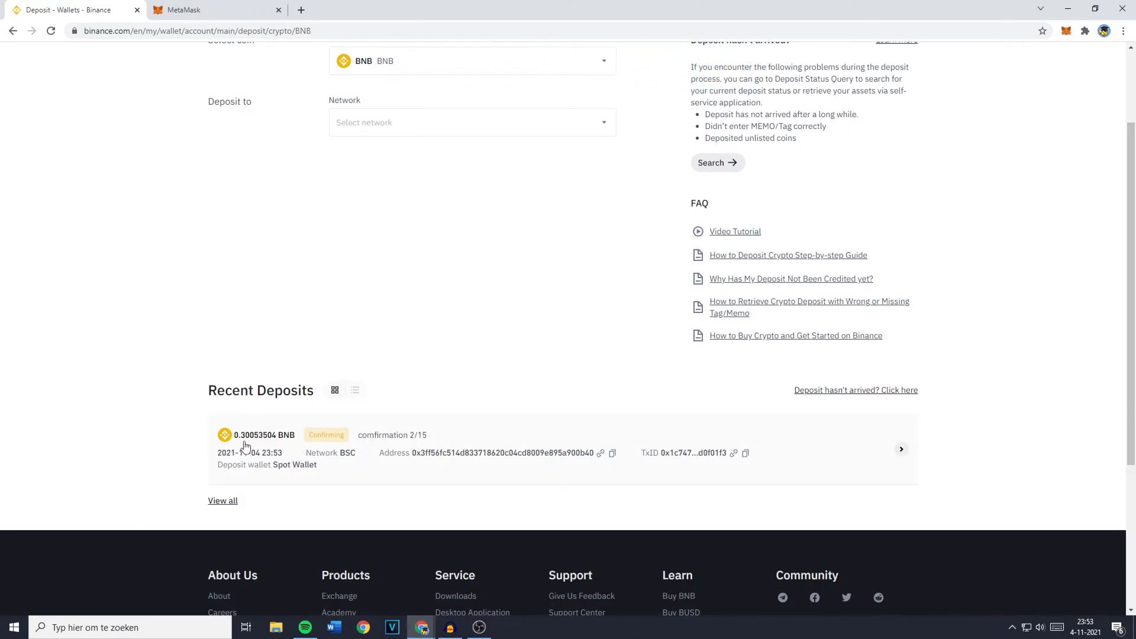
pyautogui.moveTo(325, 435)
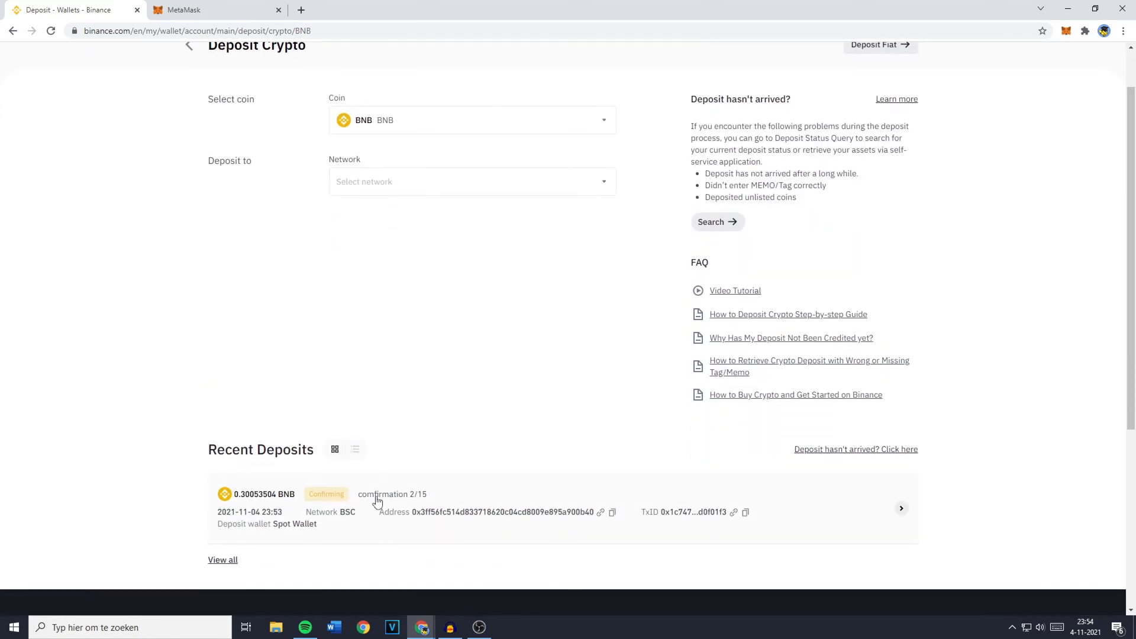
pyautogui.moveTo(381, 499)
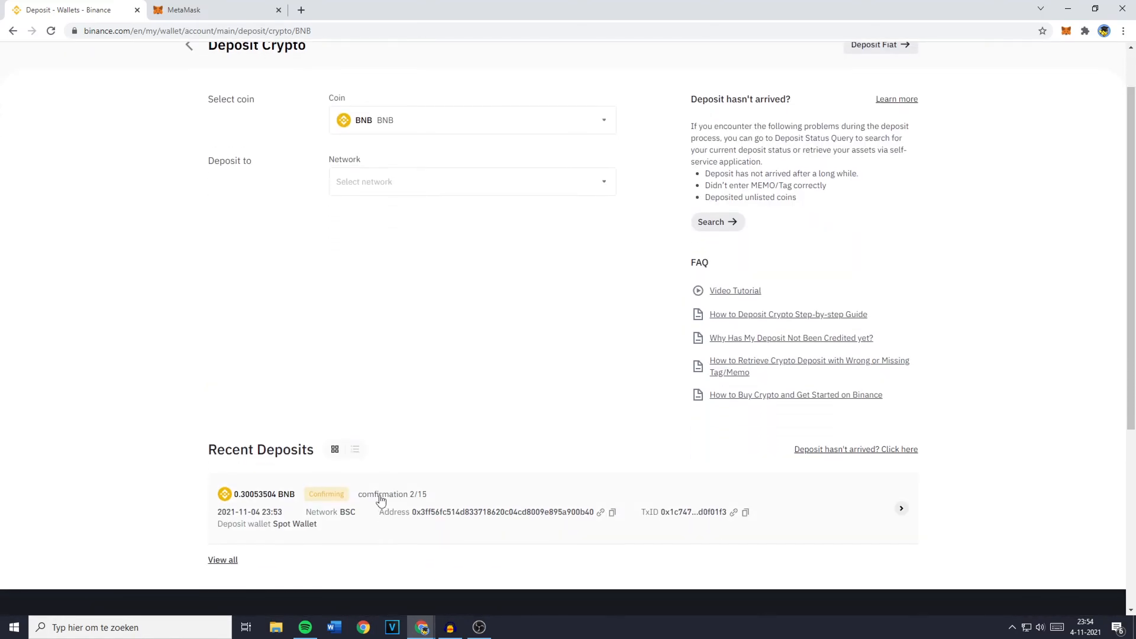